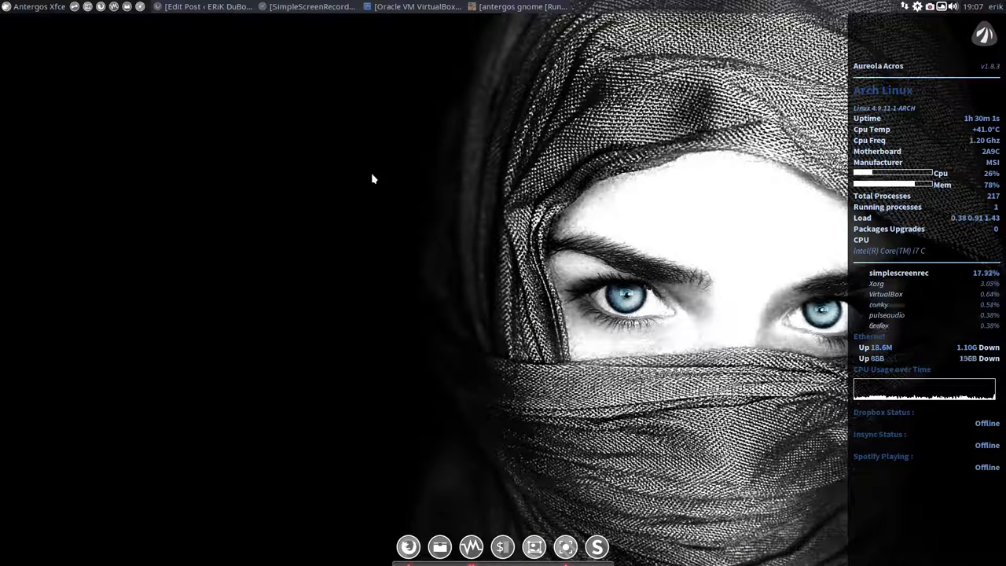
Browse the Accessories category of the Whisker applications menu
left_click(19, 6)
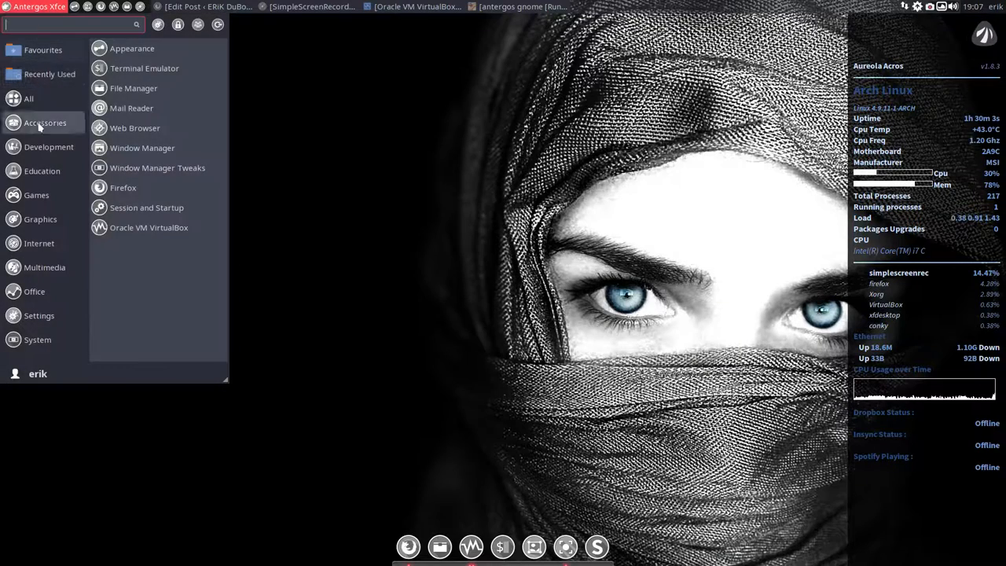
left_click(37, 339)
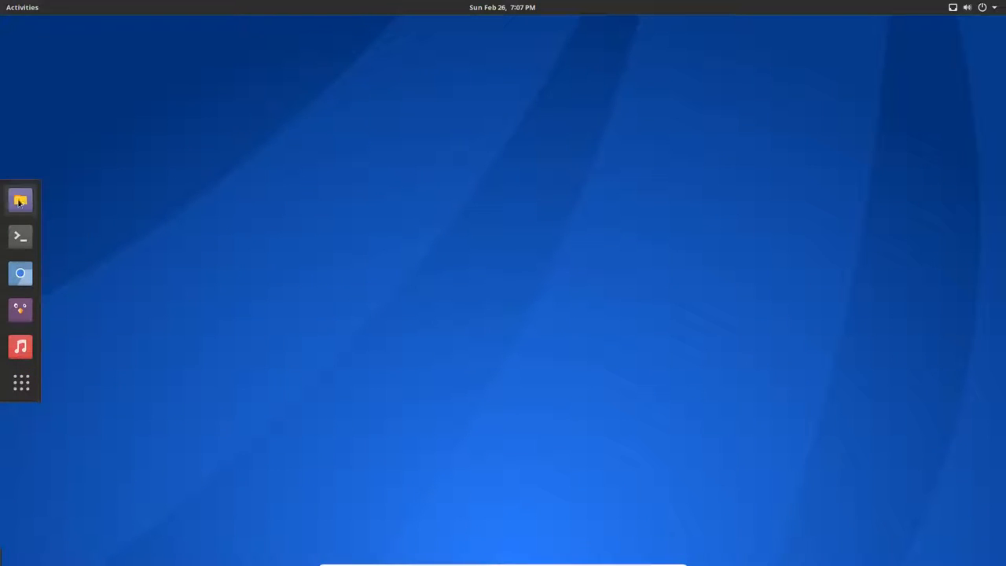
mouse_move(453, 122)
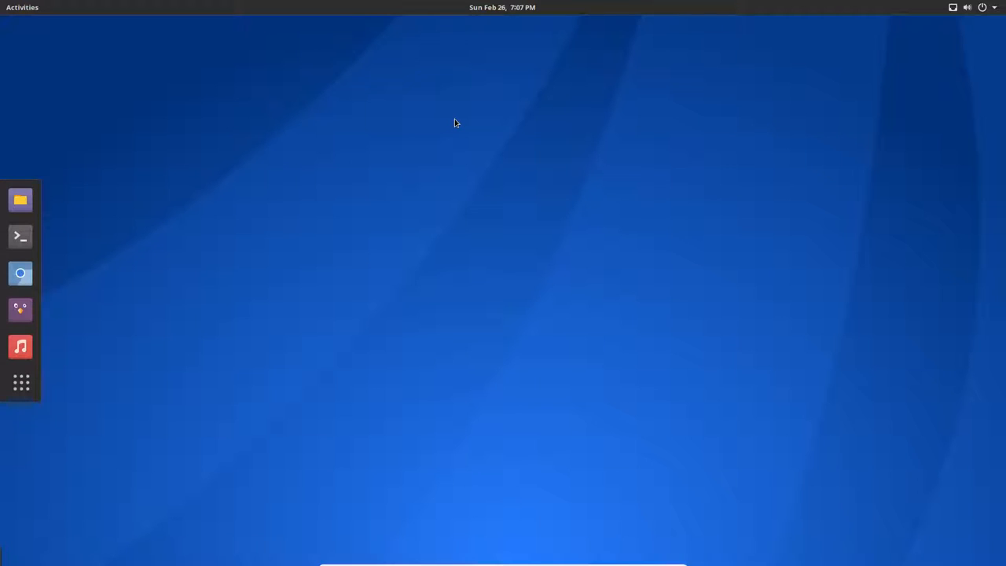
mouse_move(578, 336)
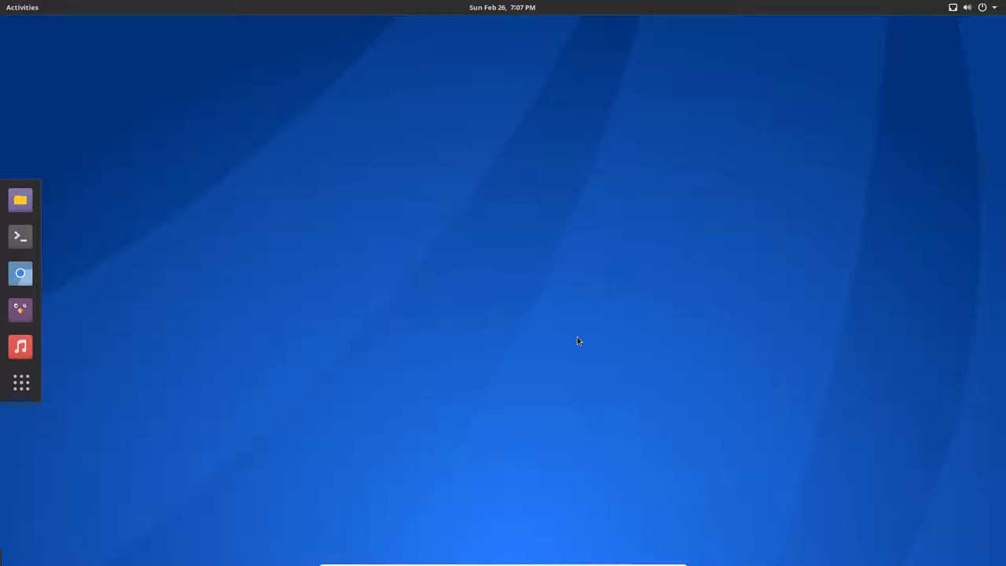
mouse_move(22, 382)
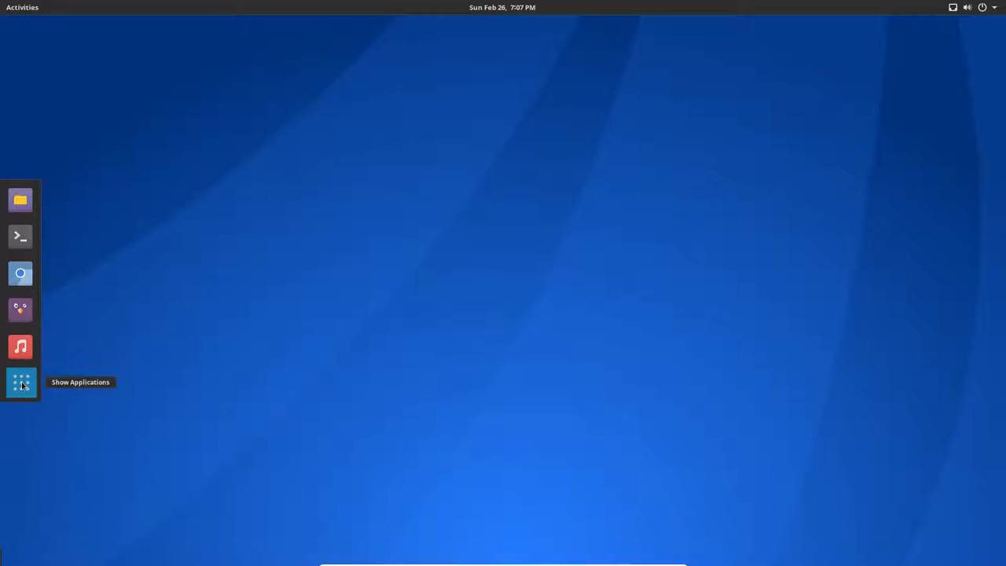
Launch Firefox by searching 'fire' in the GNOME applications overview
left_click(20, 381)
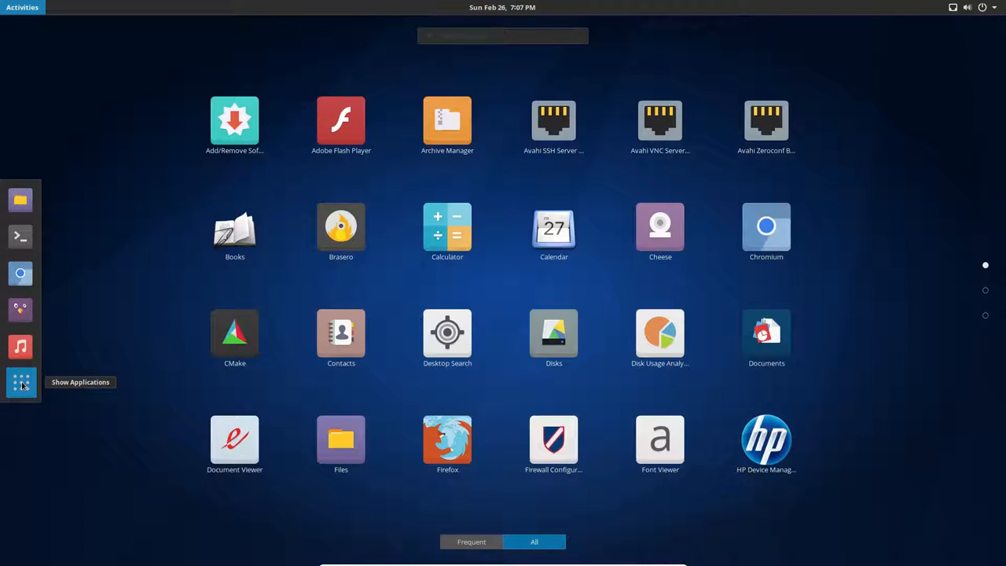
type("fire")
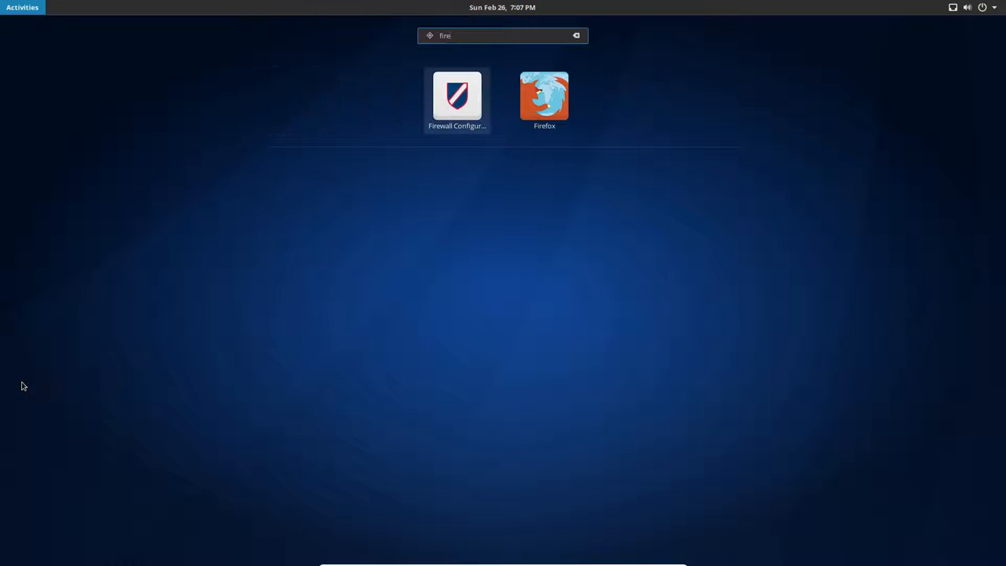
left_click(543, 95)
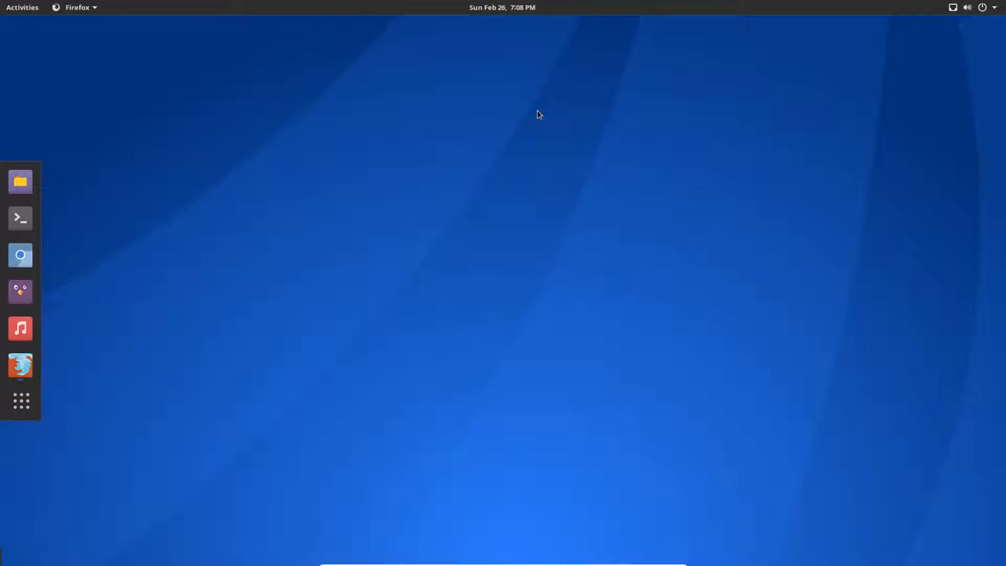
Search Google for 'github erik dubois' from the Firefox address bar
left_click(21, 365)
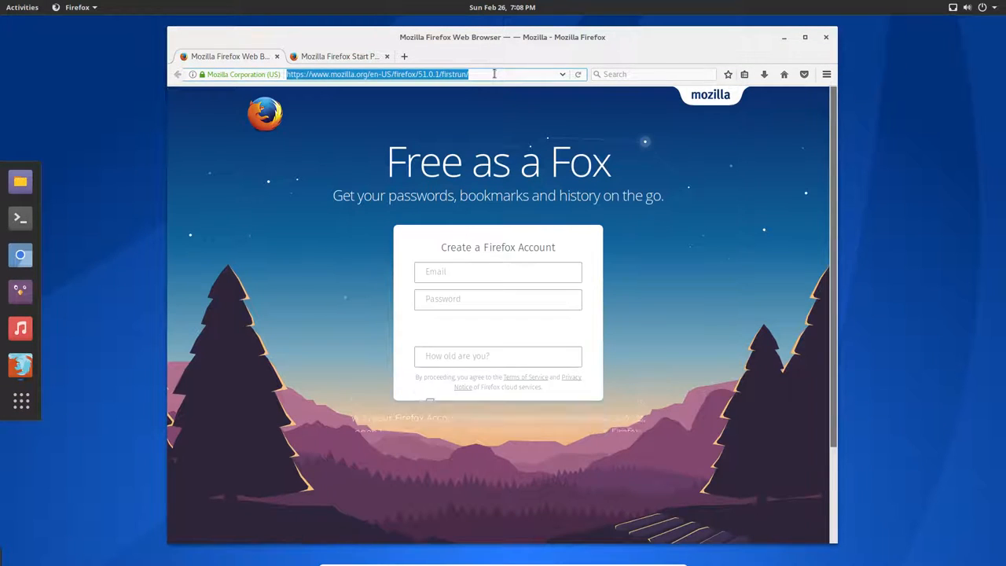
type("github erikd")
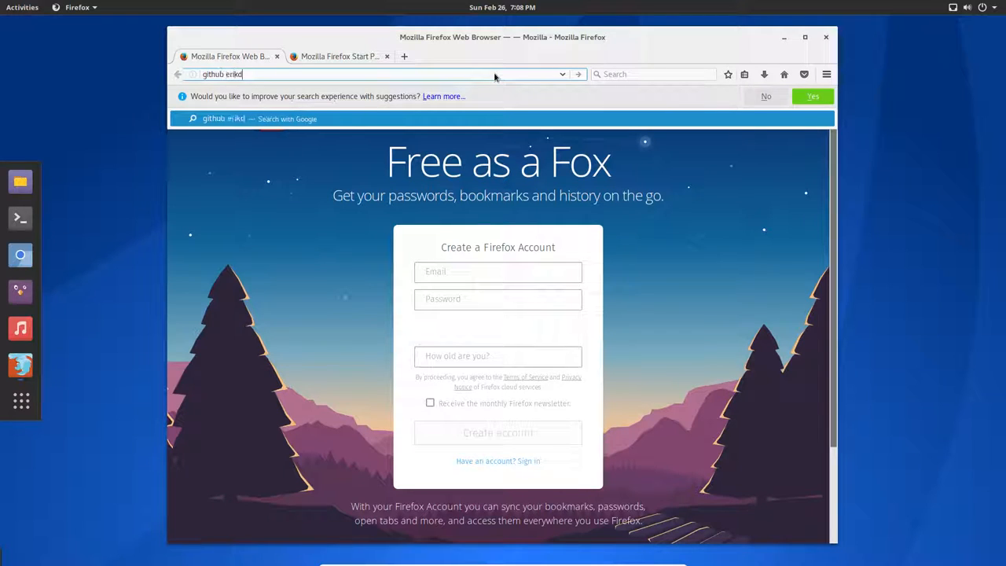
type("dusb")
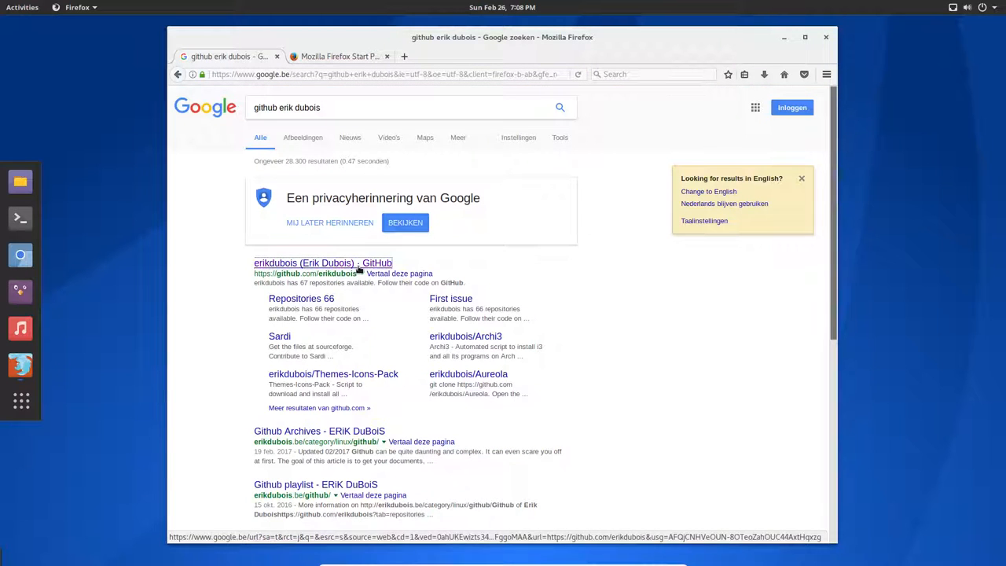
Go to the erikdubois GitHub profile's repositories and filter them by 'antergos'
left_click(324, 262)
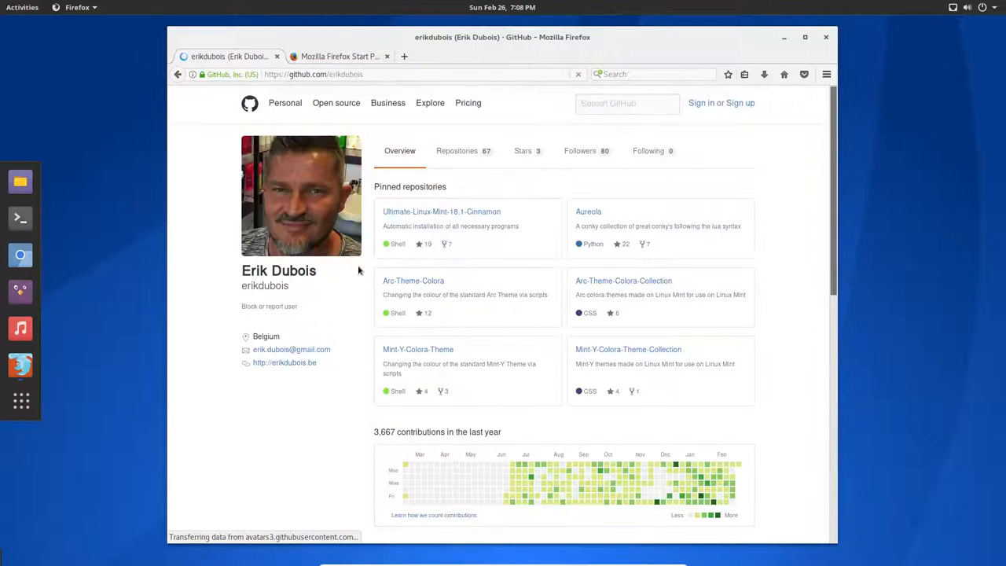
left_click(456, 151)
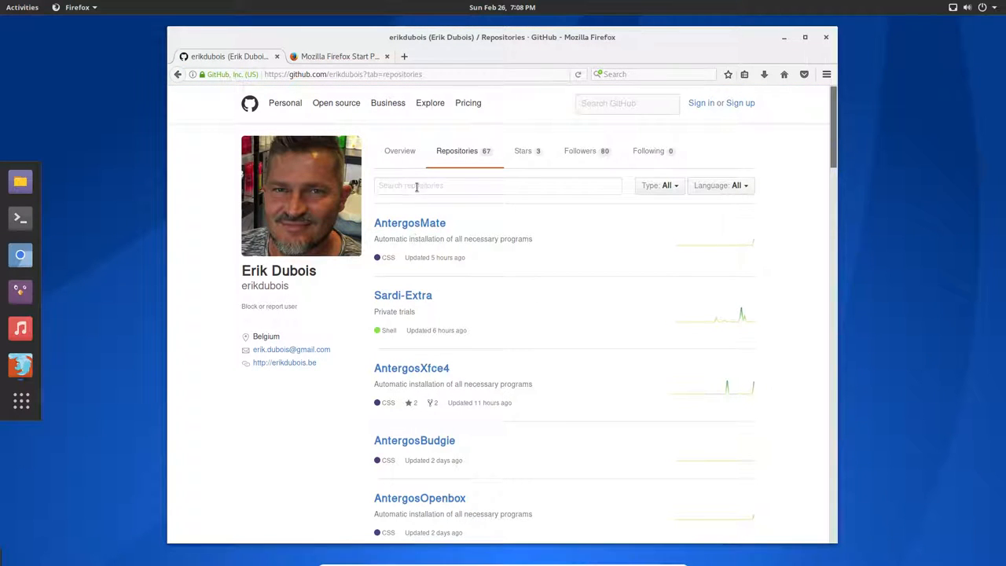
type("antergos")
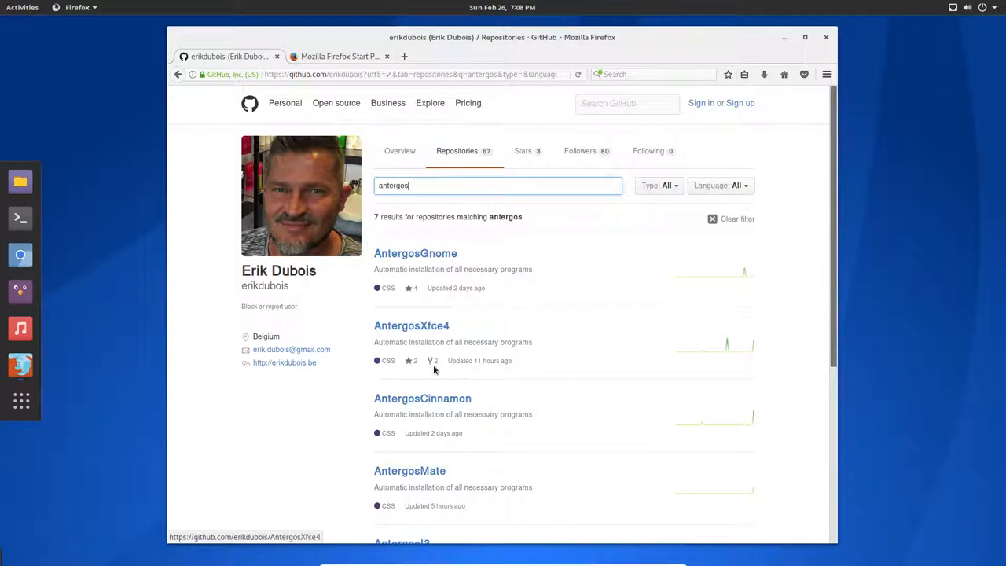
Open the AntergosGnome repository, then hide Firefox to reveal the desktop
scroll("down", 3)
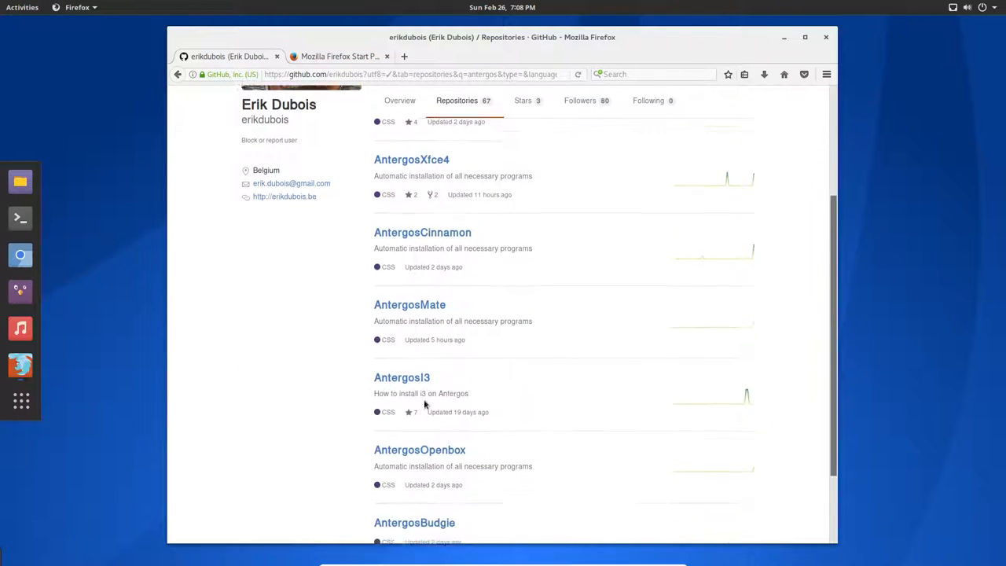
scroll("down", 3)
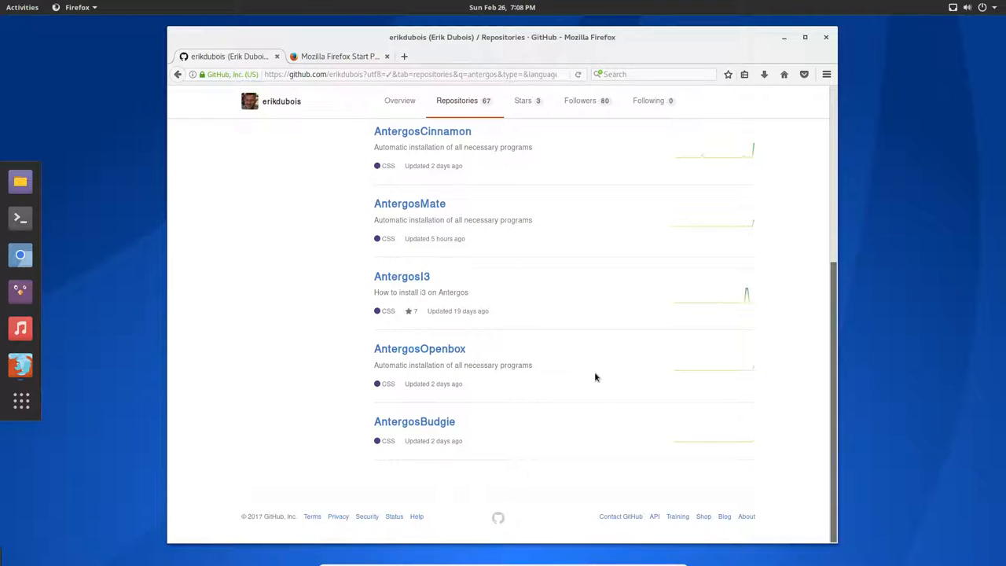
scroll("up", 3)
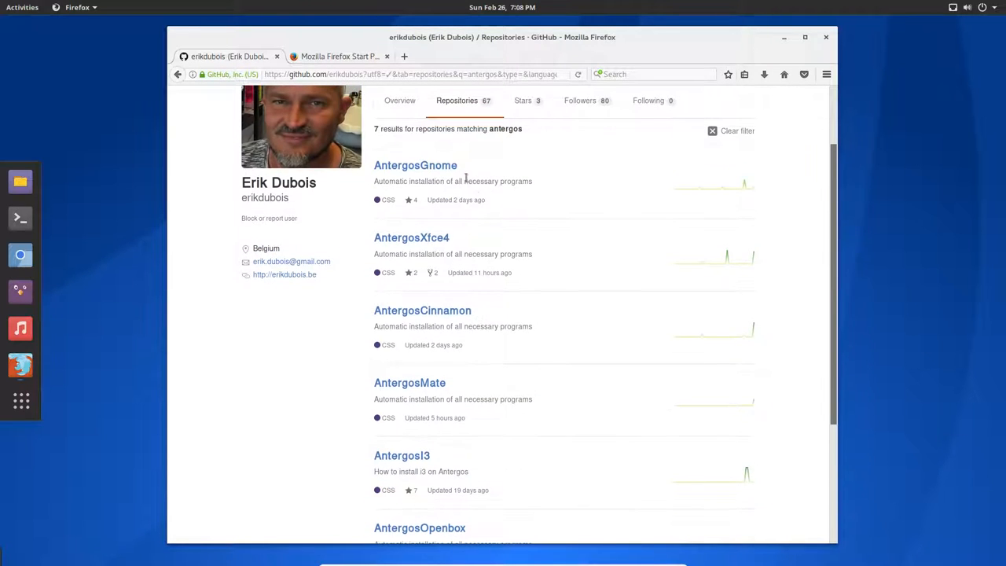
left_click(415, 165)
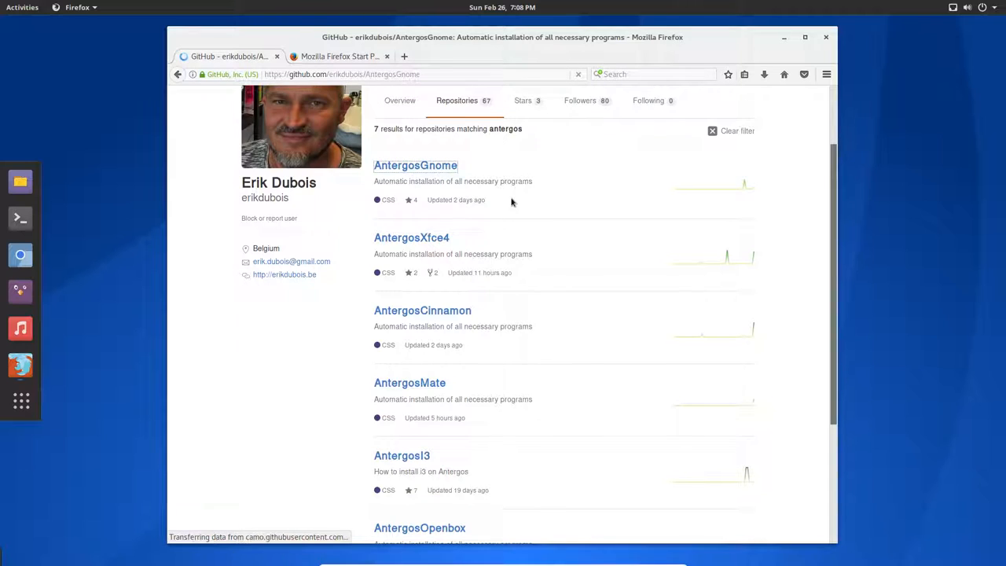
left_click(415, 165)
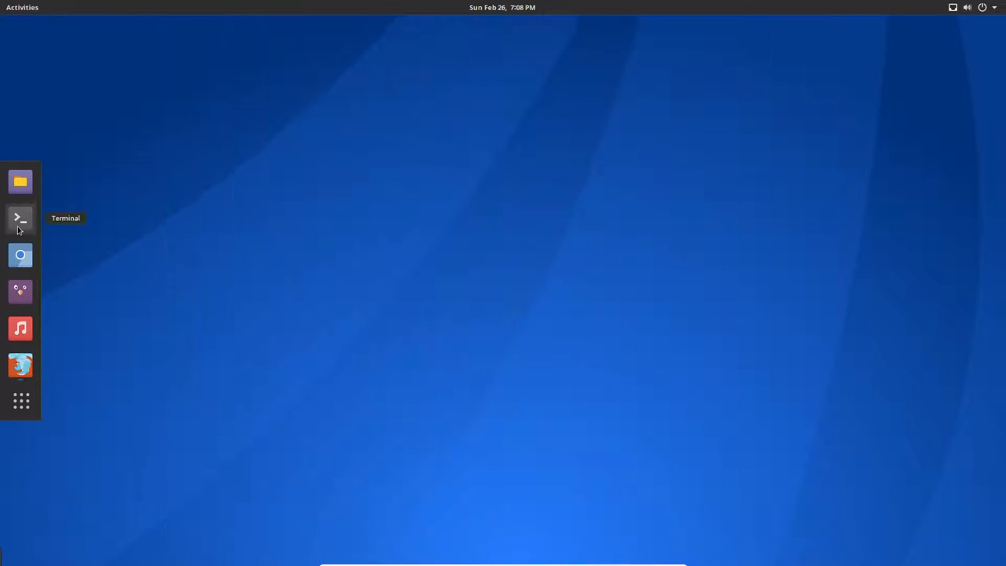
Close the freshly opened terminal and bring up the Files manager on the Home folder
left_click(21, 217)
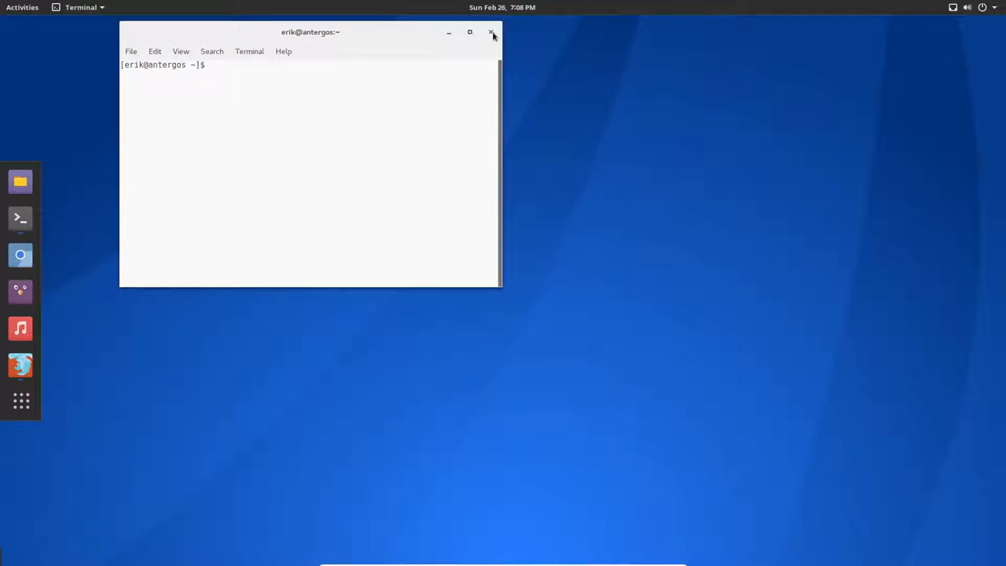
left_click(493, 31)
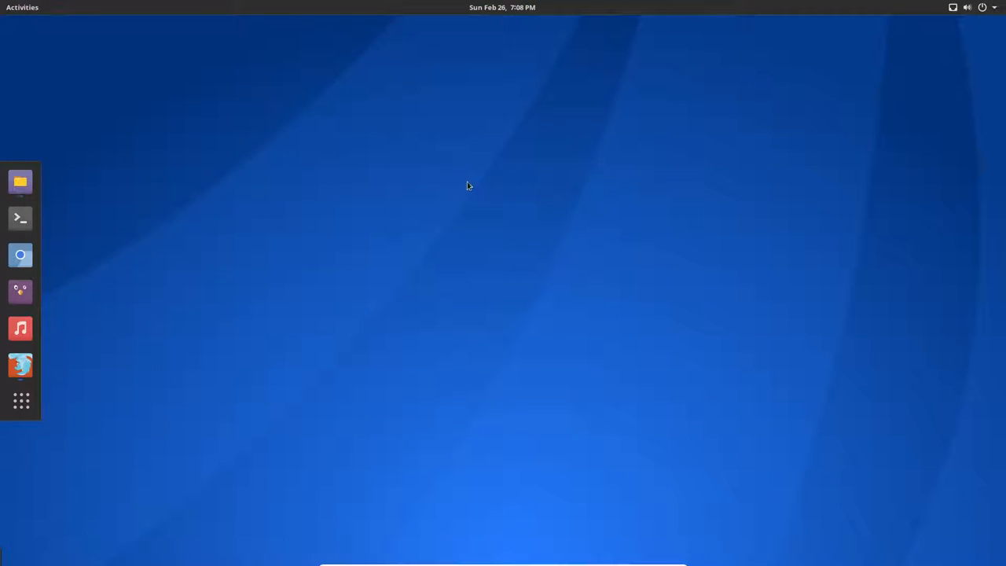
left_click(20, 183)
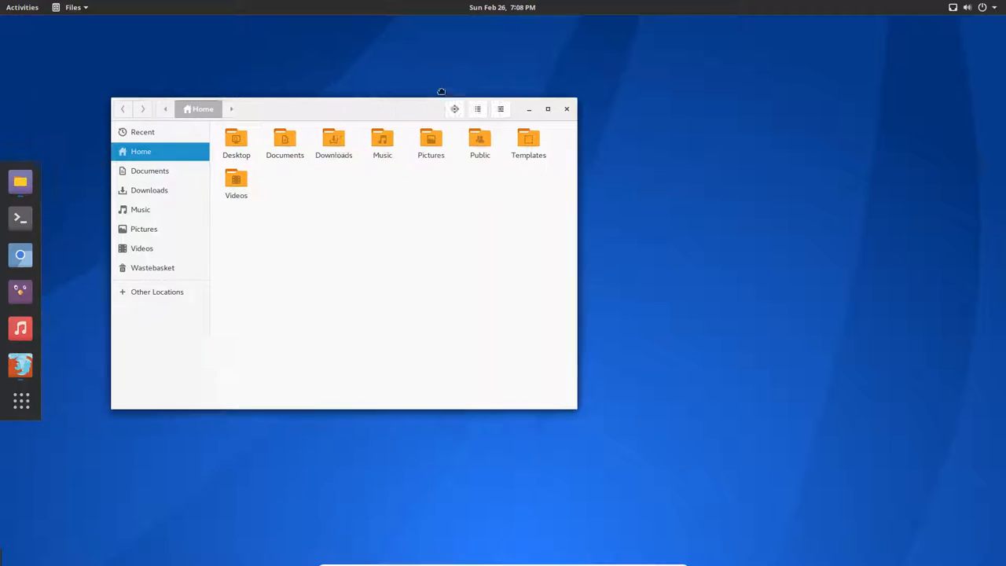
Create a new folder named DATA in the Home folder
left_click_drag(343, 108, 443, 101)
type("d")
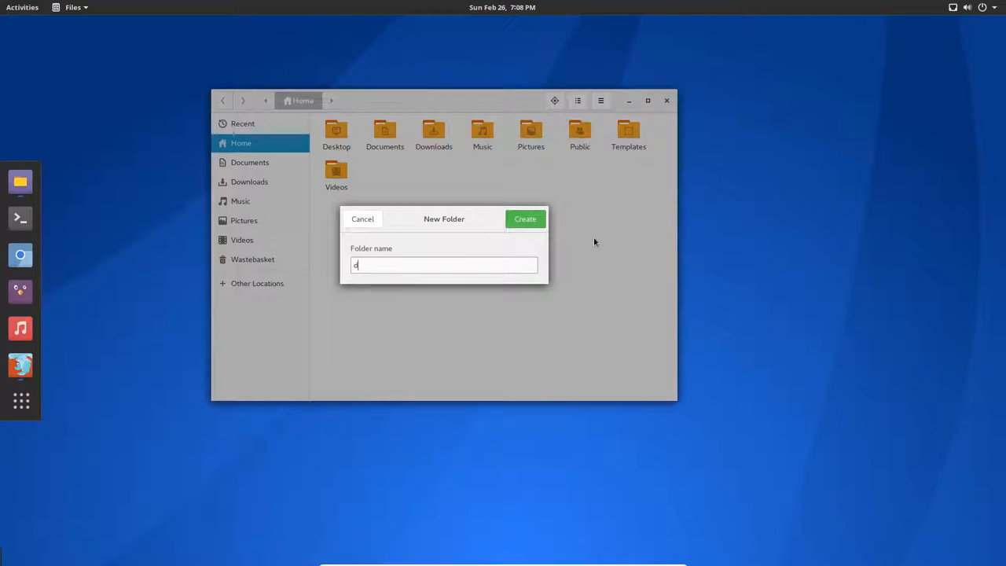
key("backspace")
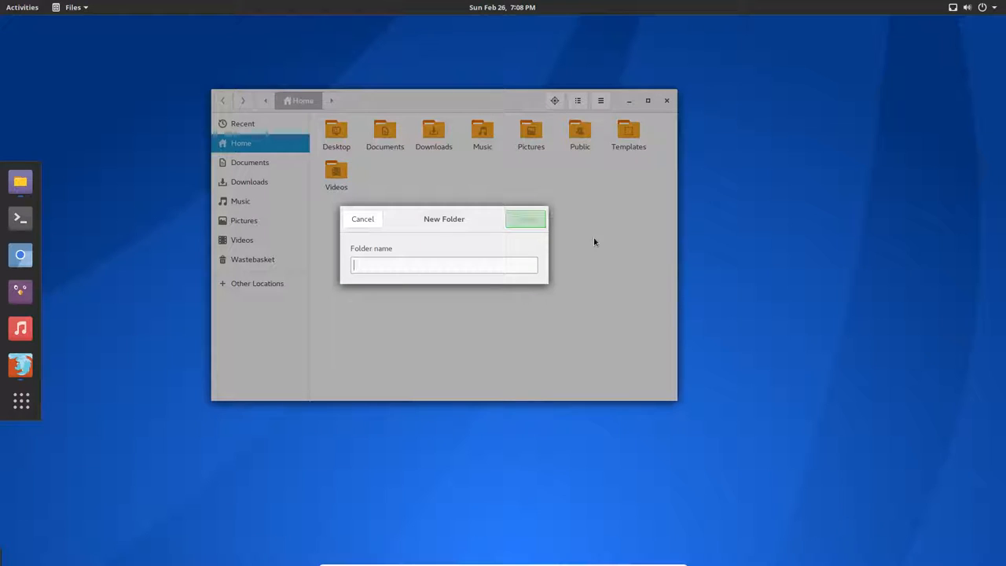
type("c")
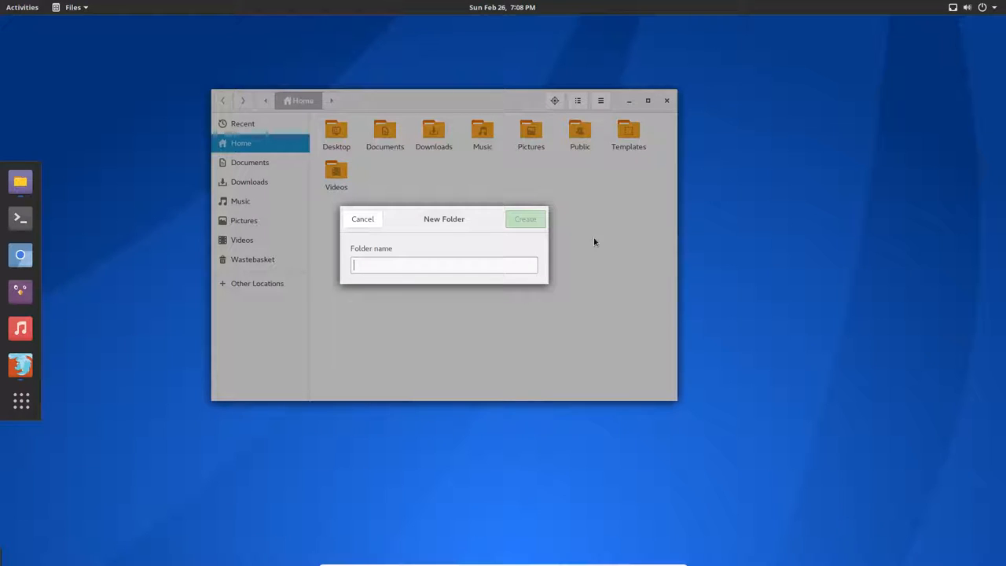
type("DAAT")
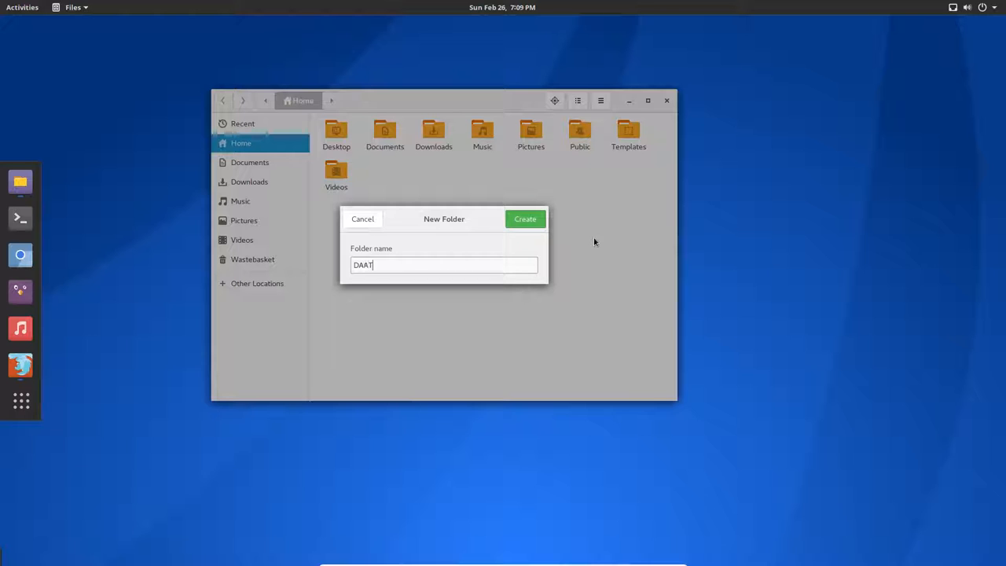
left_click(524, 218)
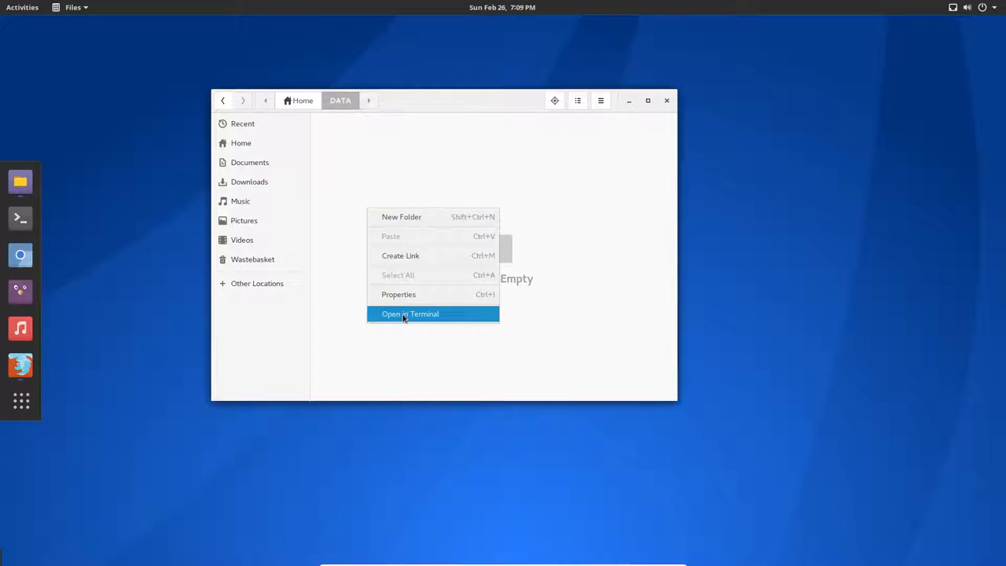
Install git from a terminal in DATA using sudo pacman -S git, confirming with Y
left_click(410, 314)
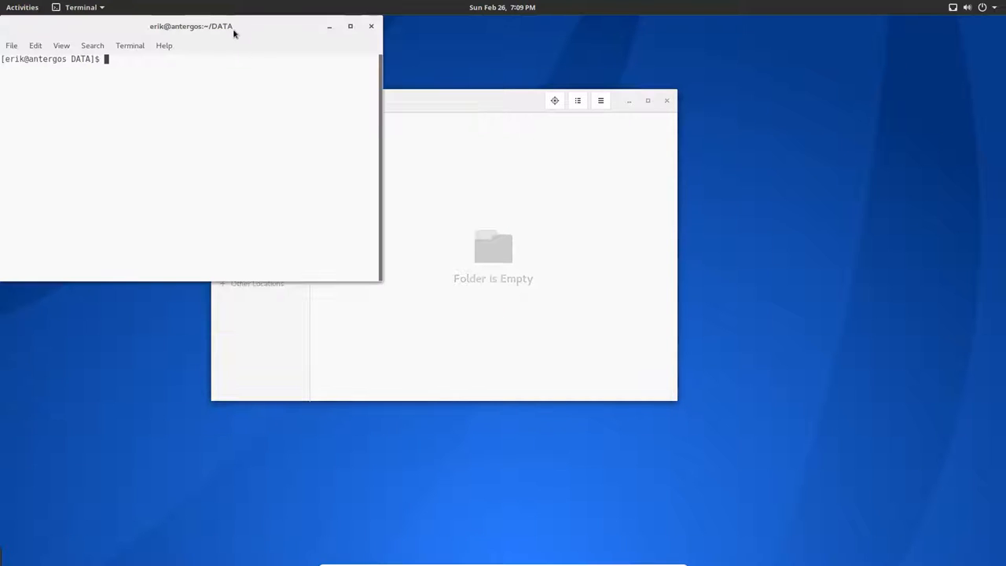
type("sudo")
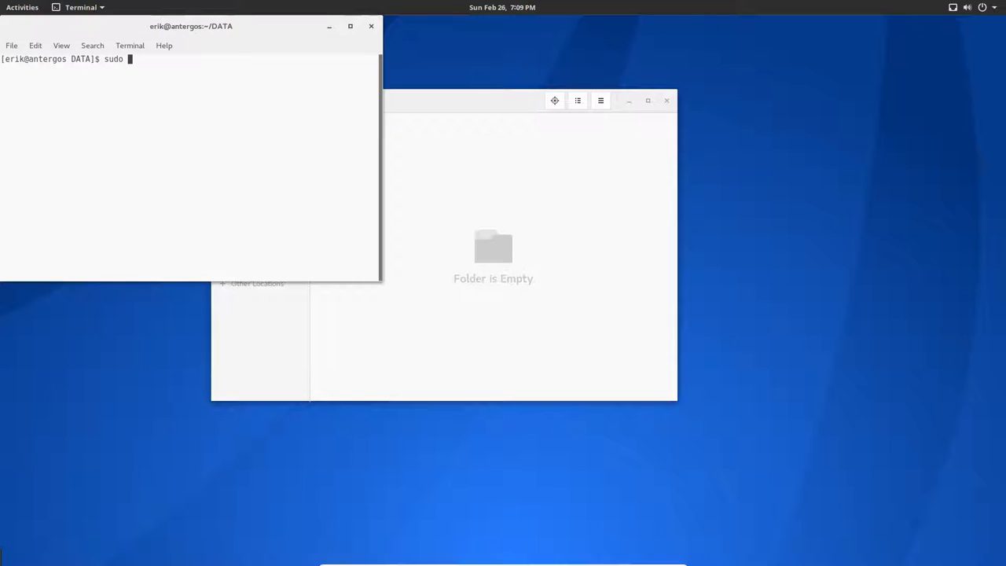
type("pacman -S git")
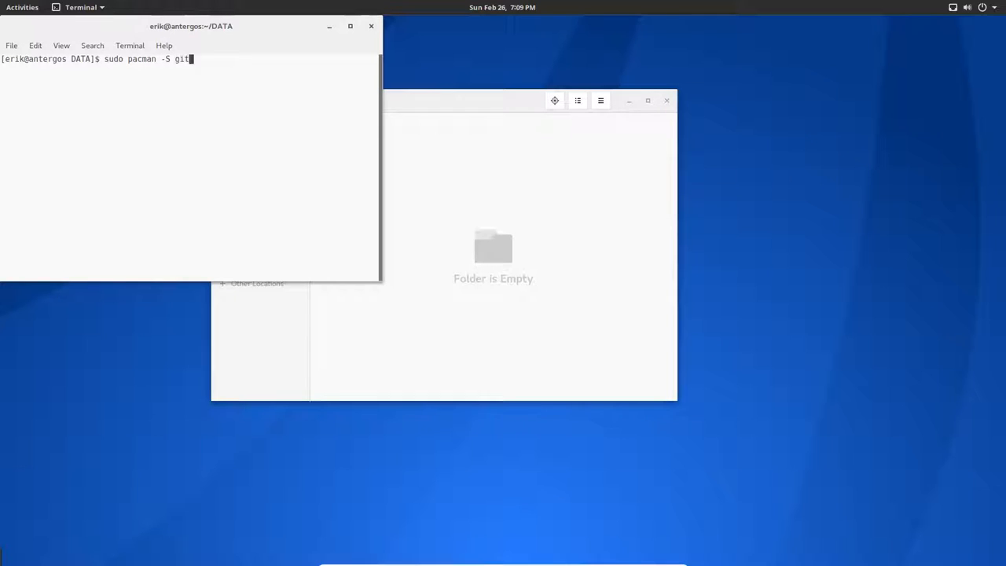
key("Return")
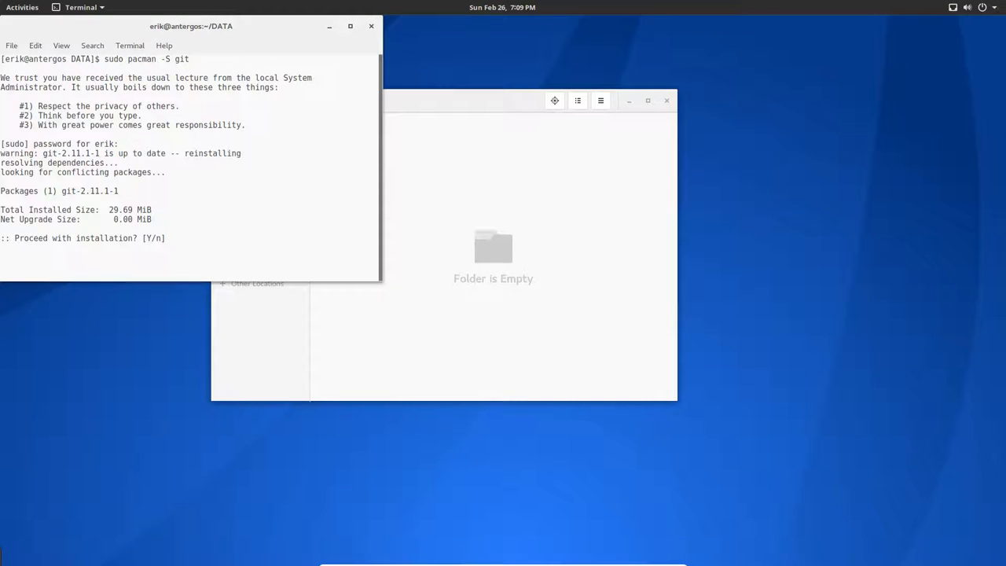
type("Y")
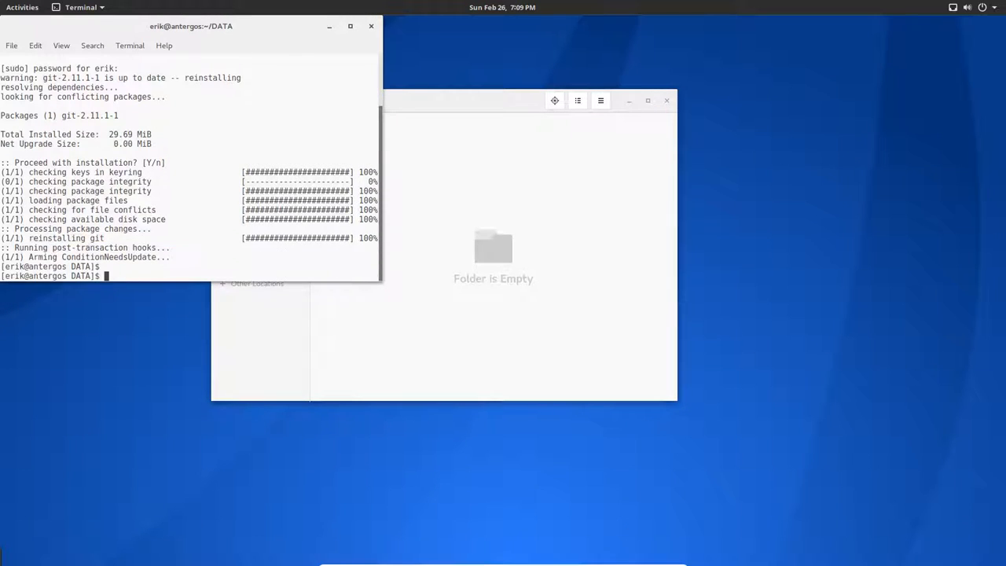
Clone the AntergosGnome GitHub repository into the DATA folder with git clone
type("git")
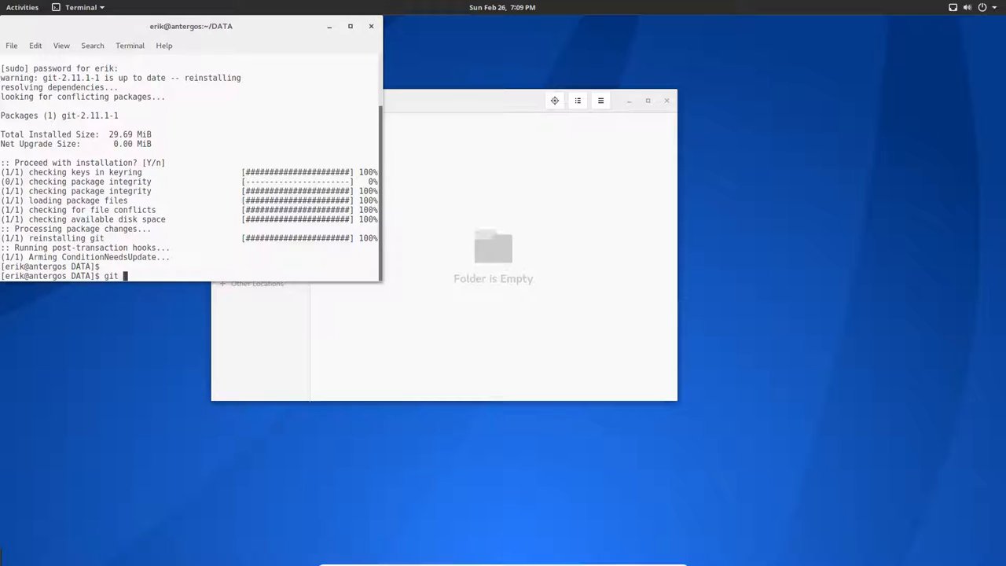
type("clone")
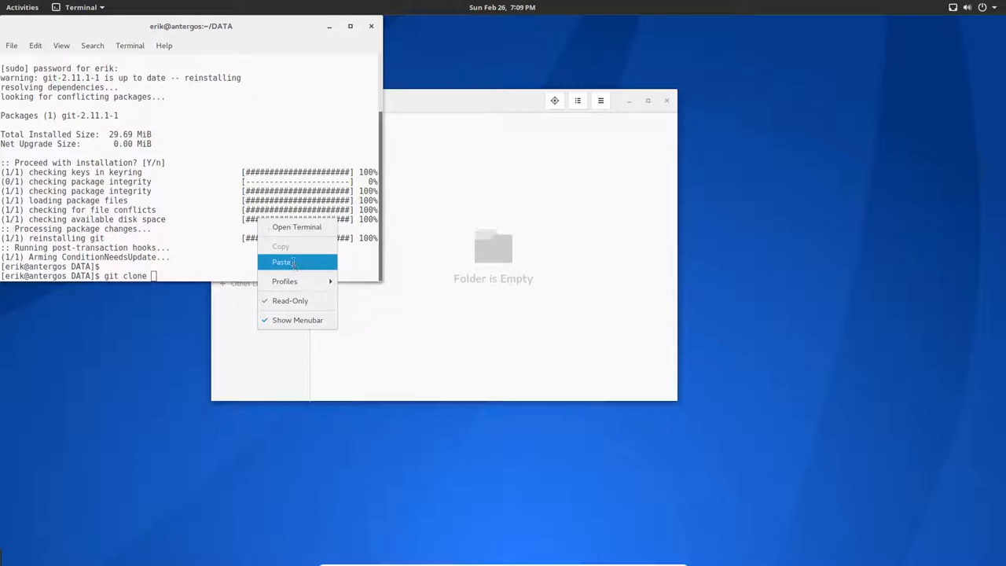
left_click(281, 261)
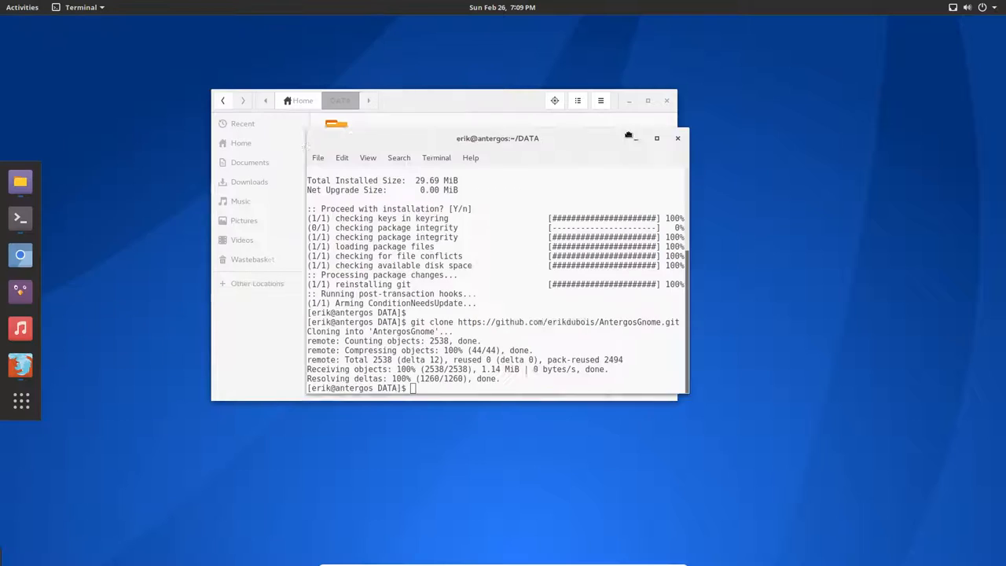
left_click(676, 138)
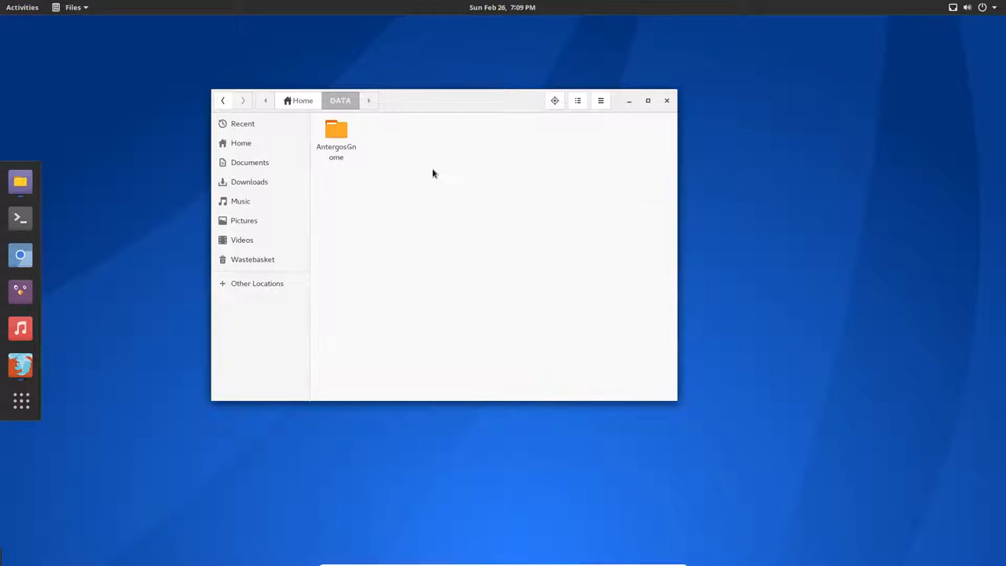
Enter AntergosGnome/installation in Files and open a terminal inside that folder
double_click(336, 129)
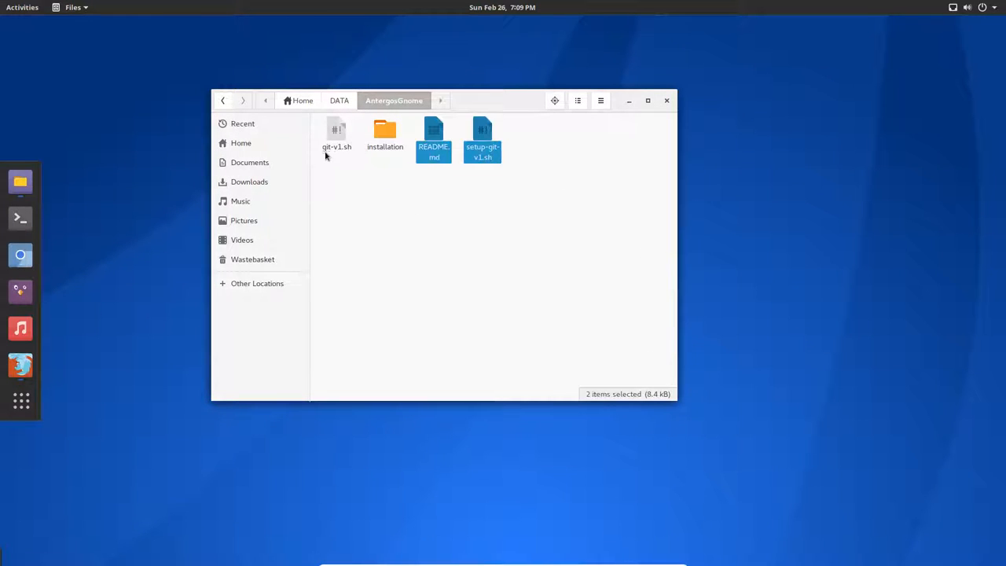
double_click(383, 139)
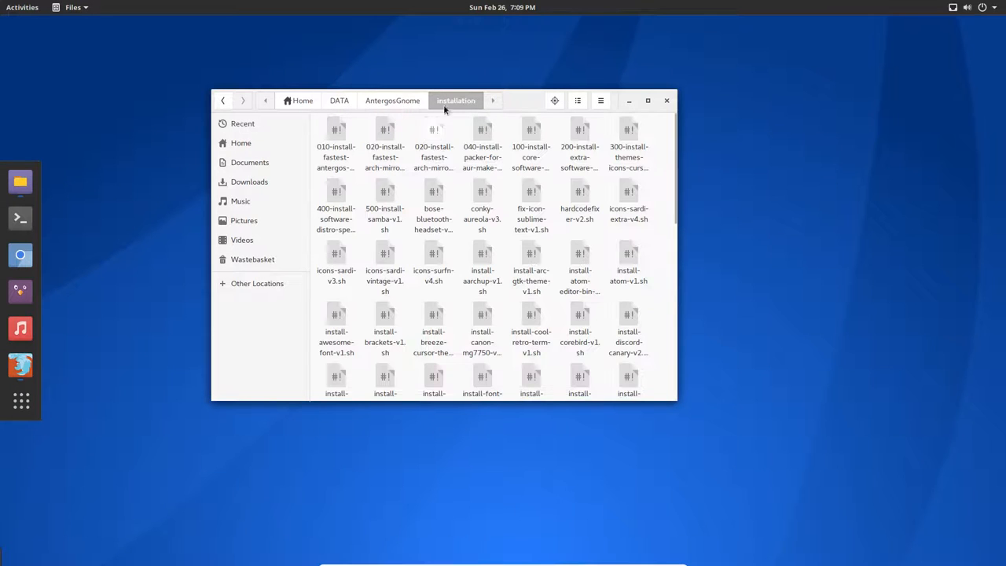
left_click_drag(443, 101, 0, 116)
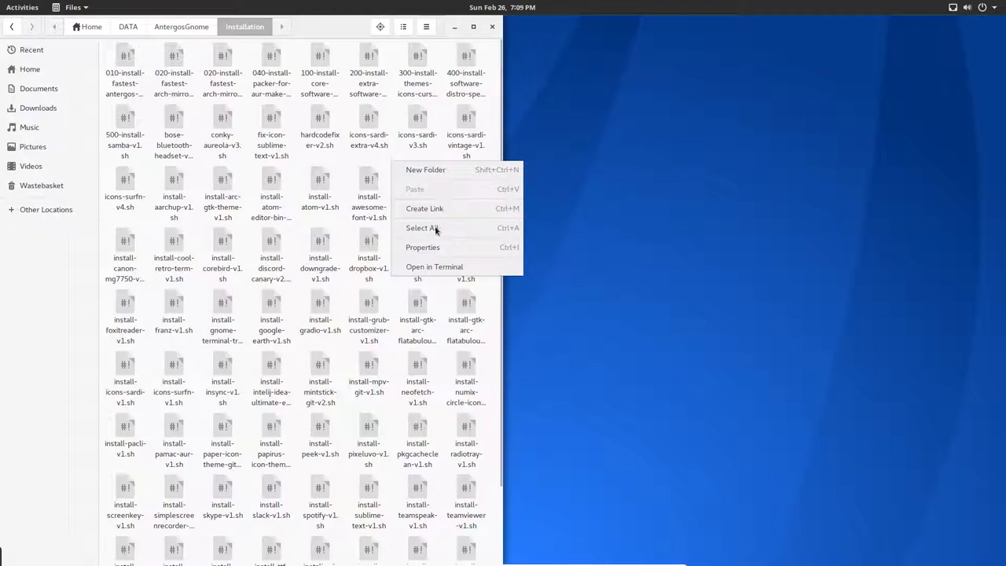
left_click(434, 267)
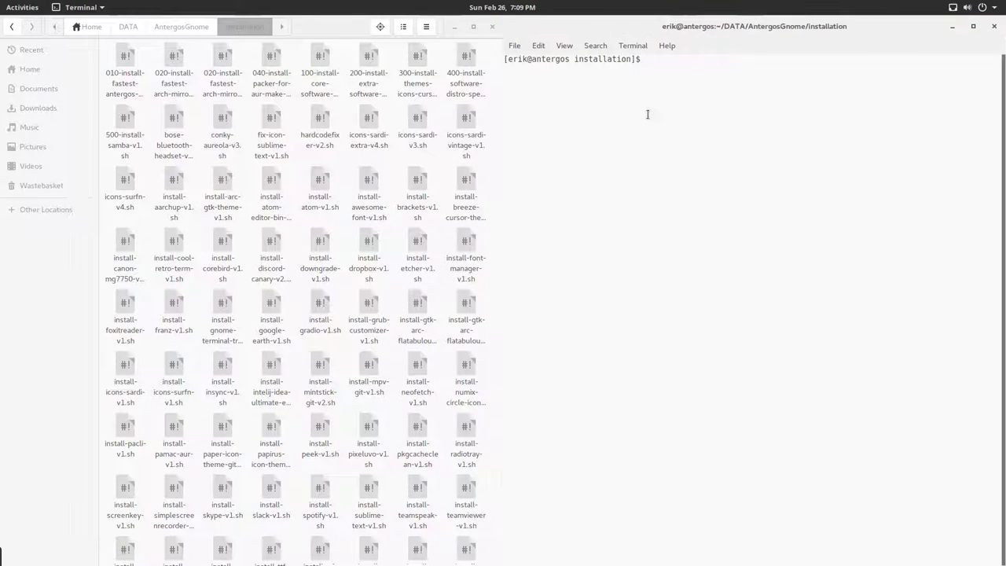
Set the terminal profile to 95 columns by 35 rows with a custom Monospace 15 font
left_click(537, 45)
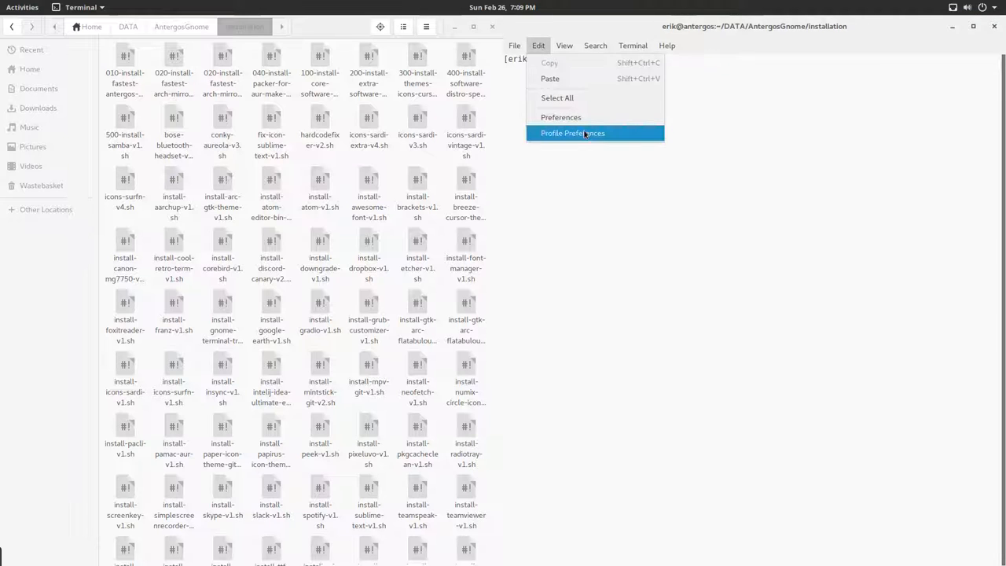
left_click(571, 132)
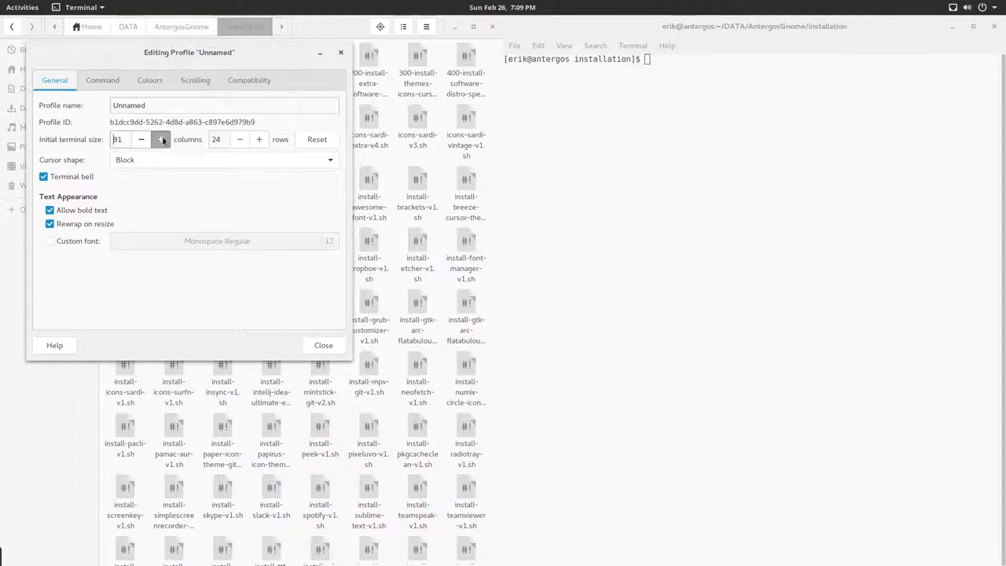
left_click(258, 139)
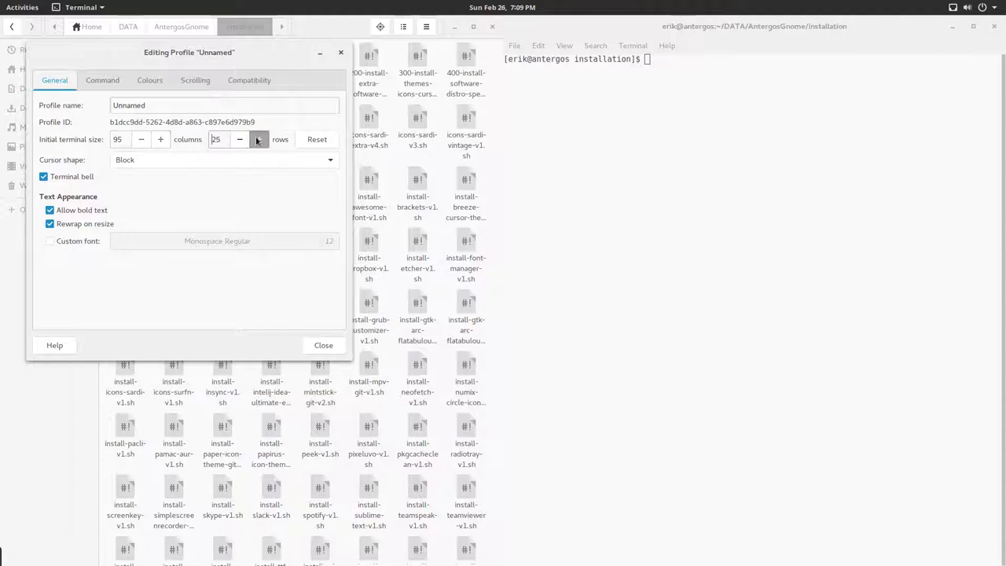
left_click(258, 135)
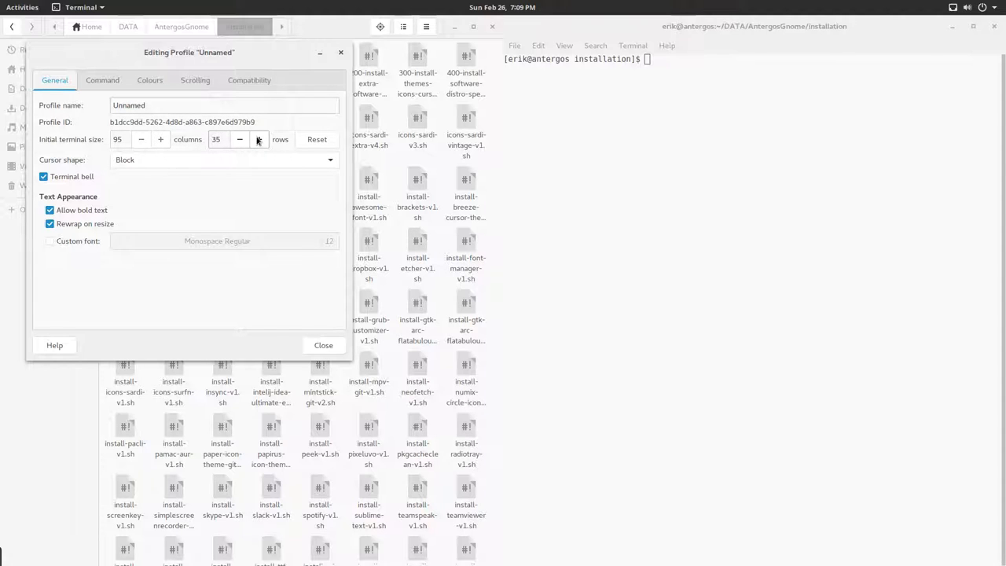
left_click(50, 241)
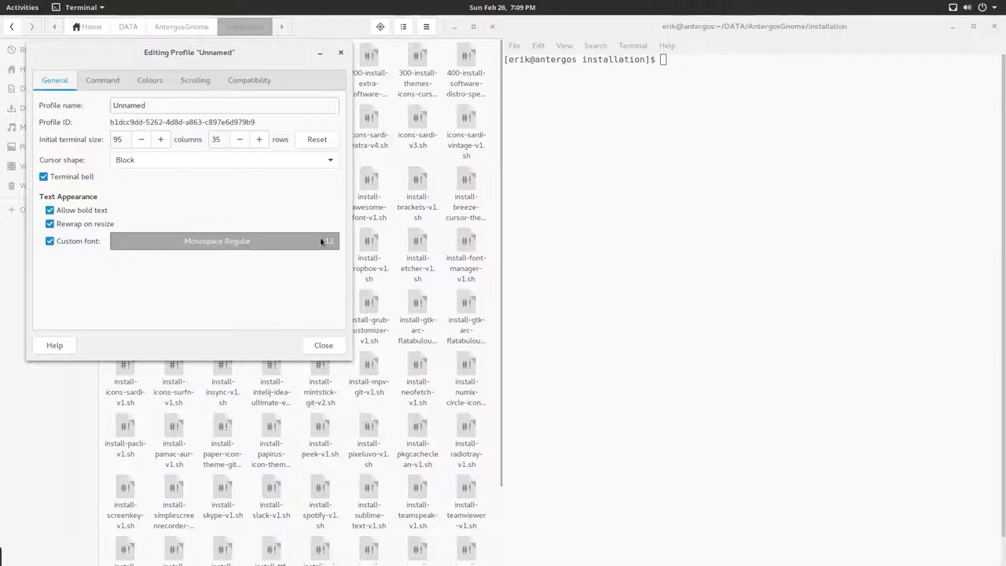
left_click(216, 240)
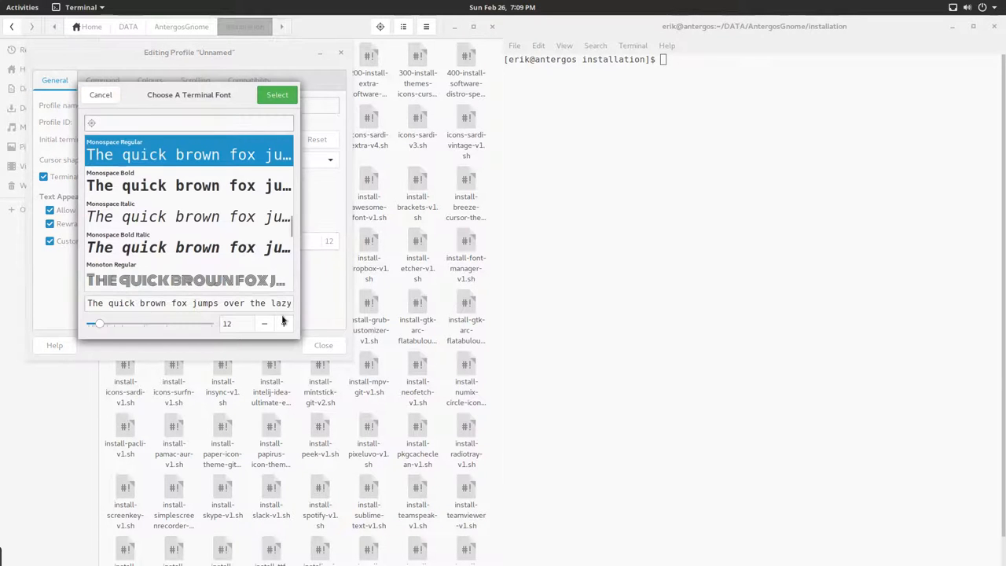
left_click(282, 325)
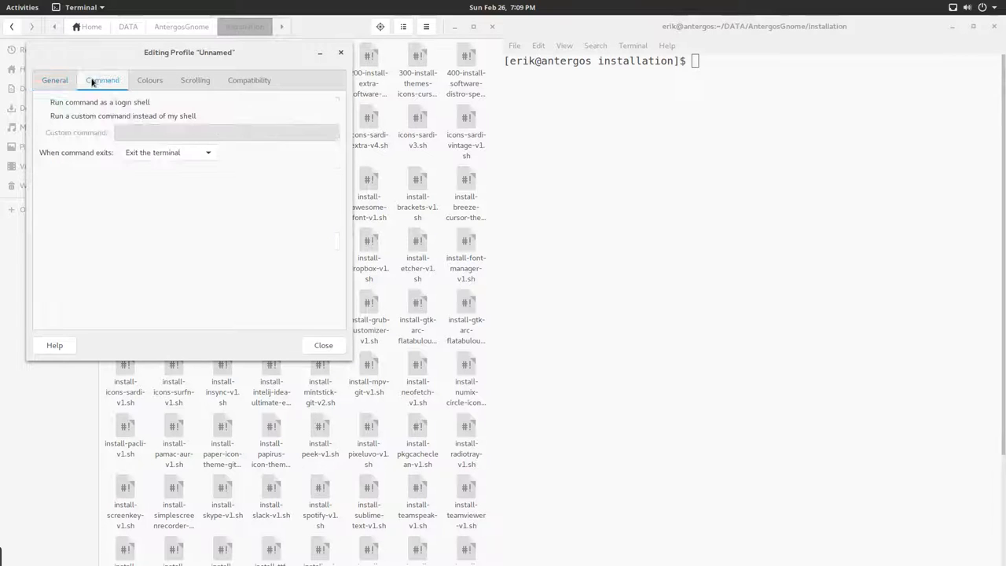
Remove the scrollback limit and stop showing the menubar in new terminals
left_click(149, 79)
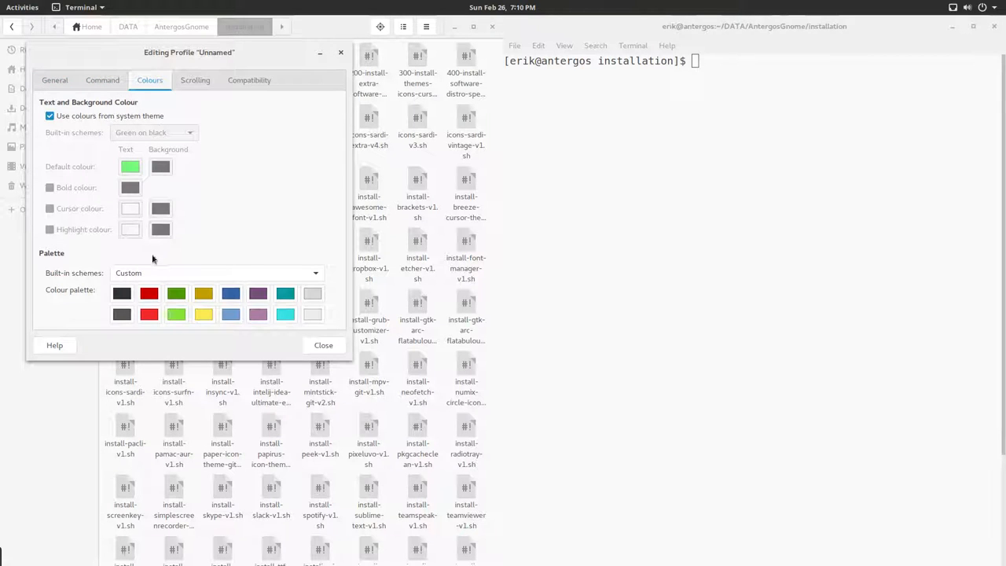
left_click(194, 79)
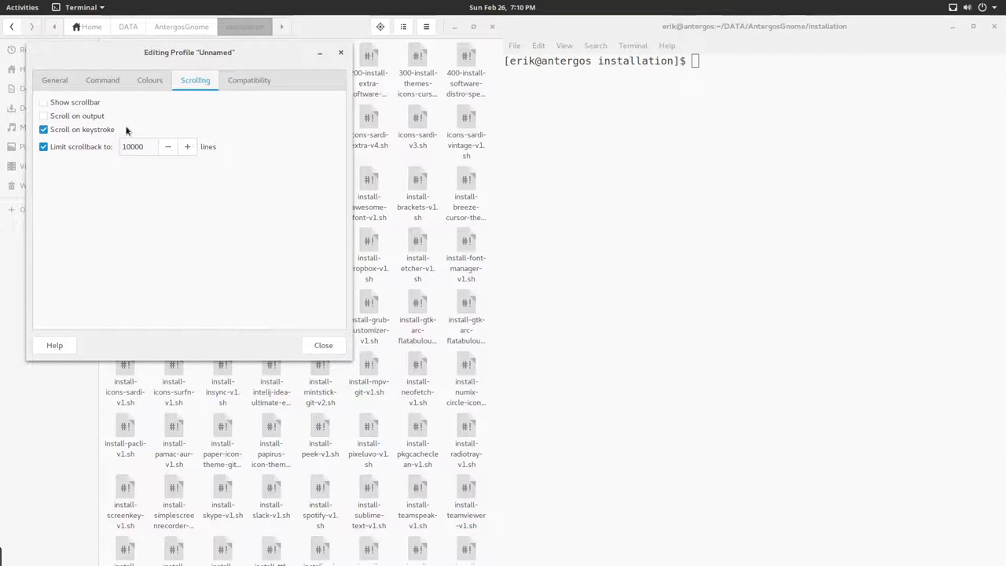
left_click(44, 148)
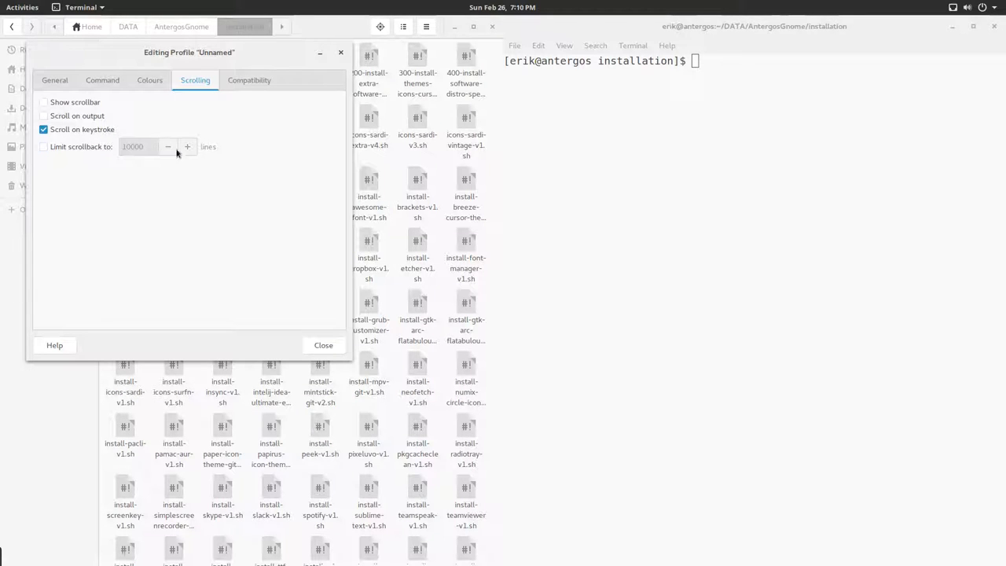
left_click(53, 78)
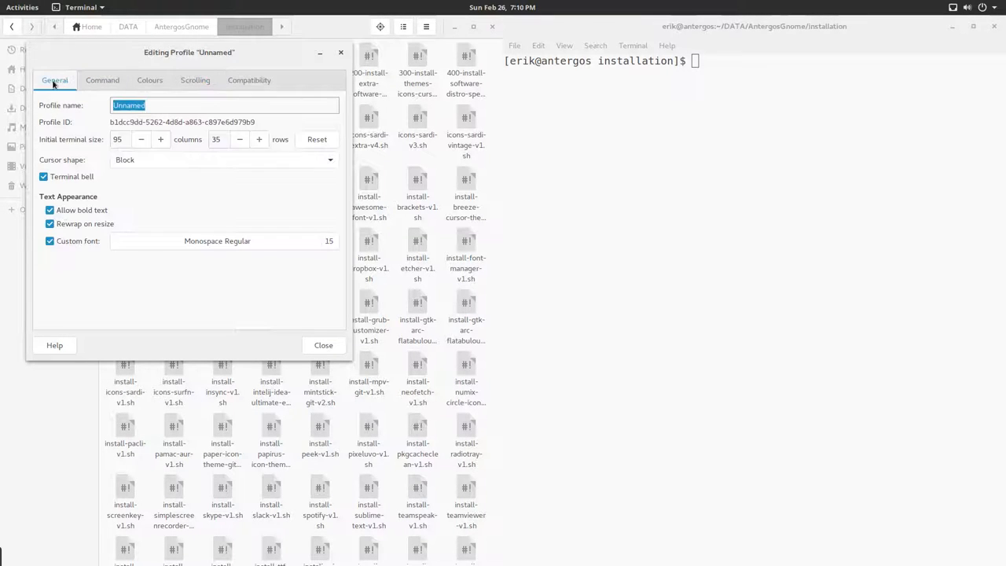
mouse_move(95, 272)
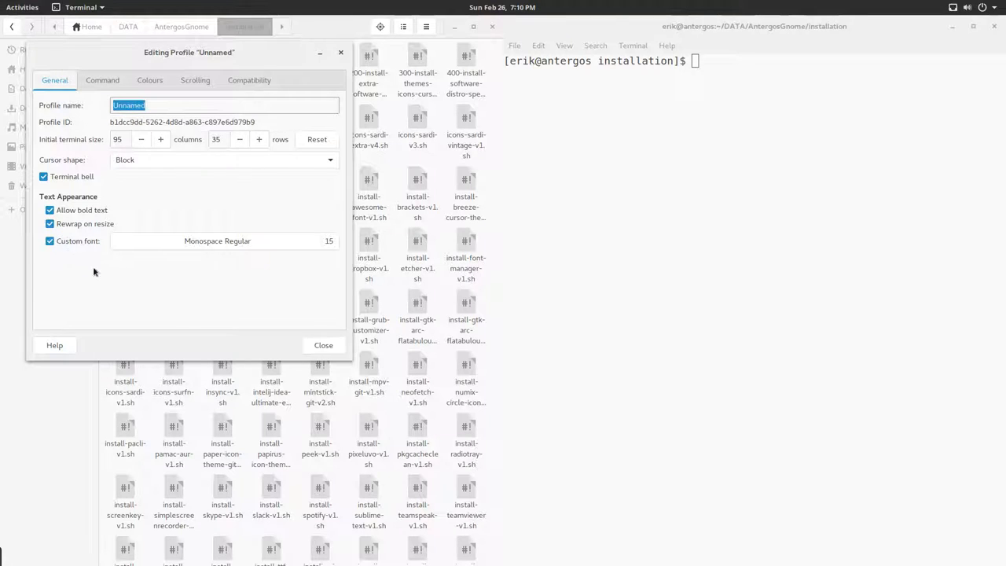
left_click(323, 345)
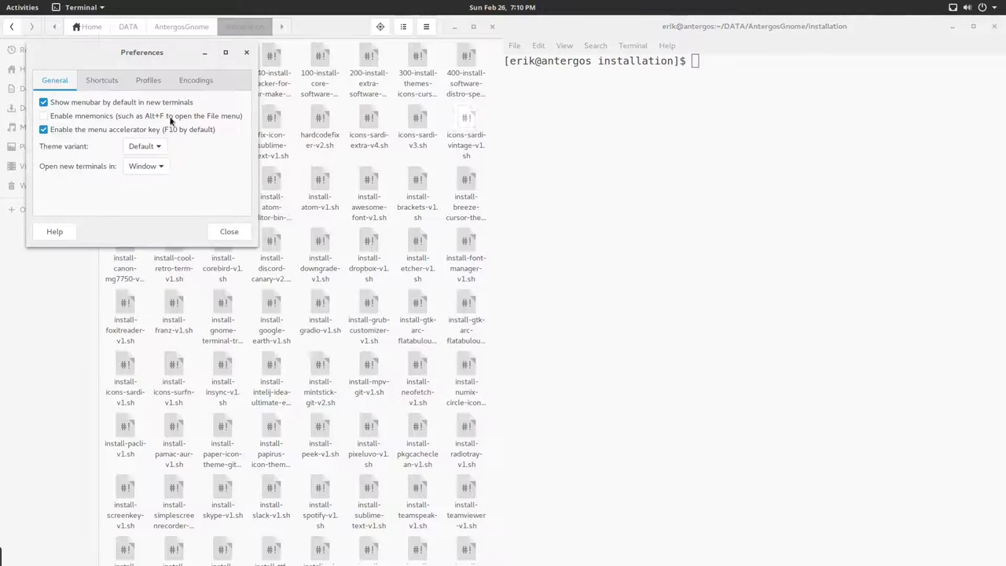
left_click(44, 102)
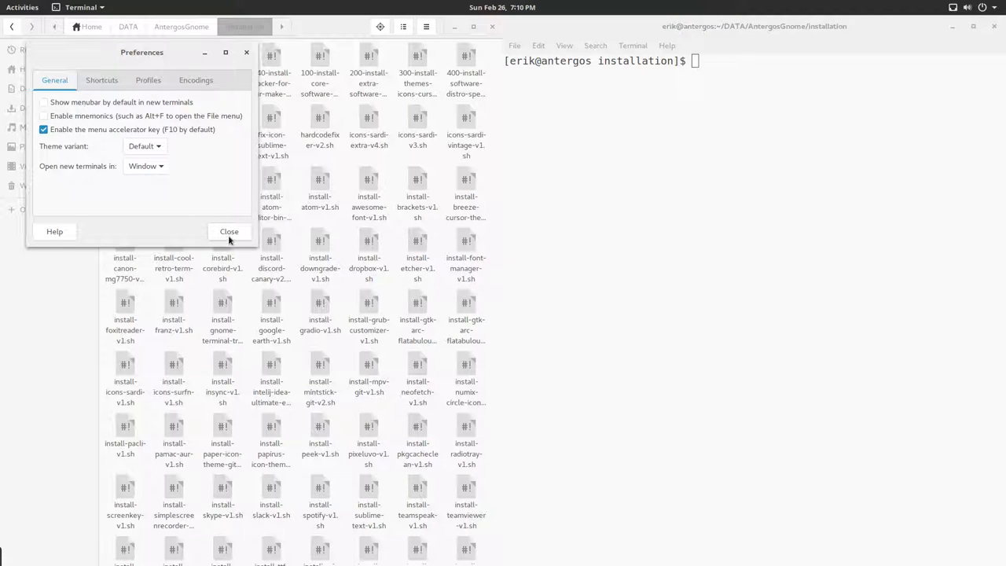
left_click(229, 231)
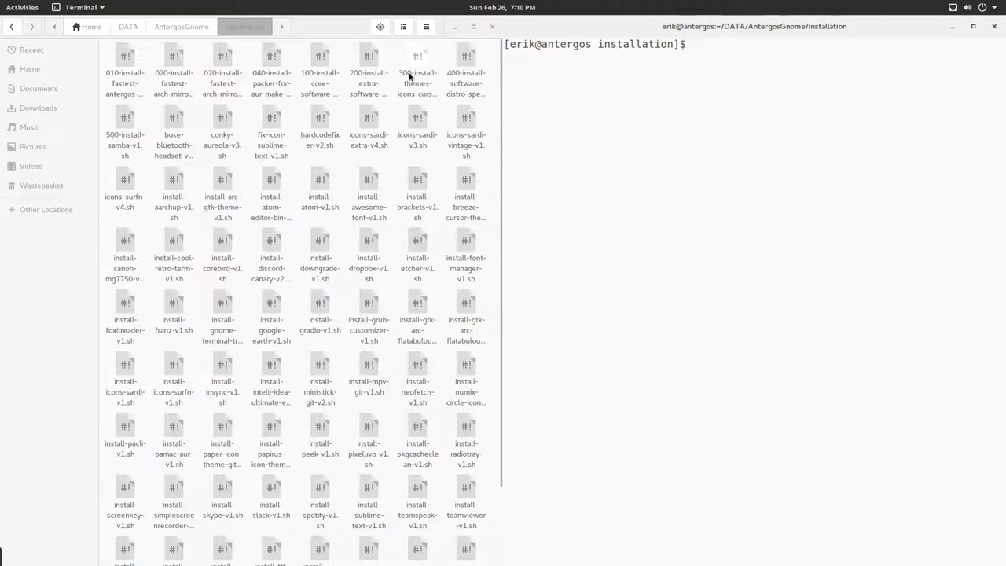
Select the themes/icons/conky script and the fastest-mirror scripts before running the packer build script
left_click(418, 81)
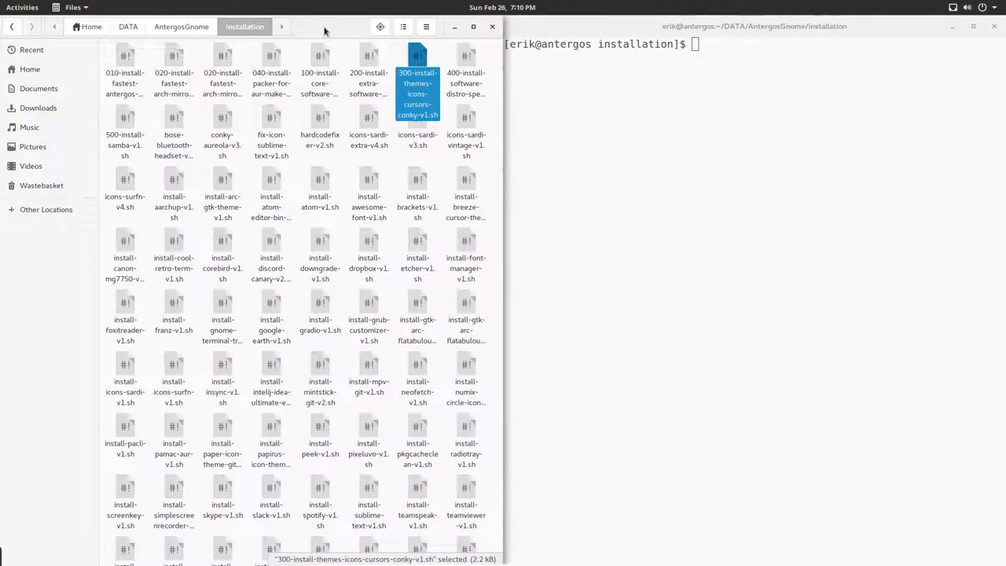
mouse_move(100, 57)
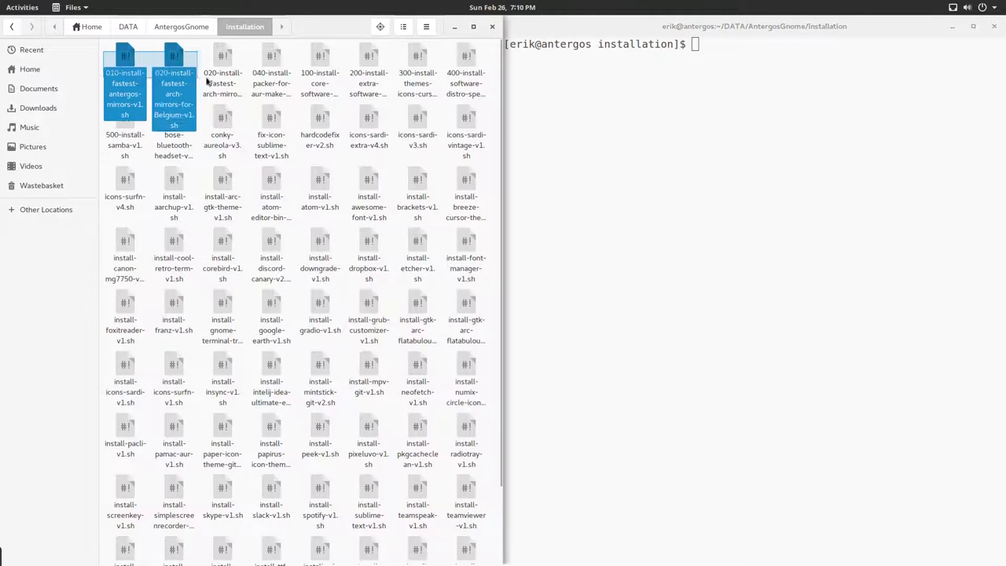
left_click(270, 75)
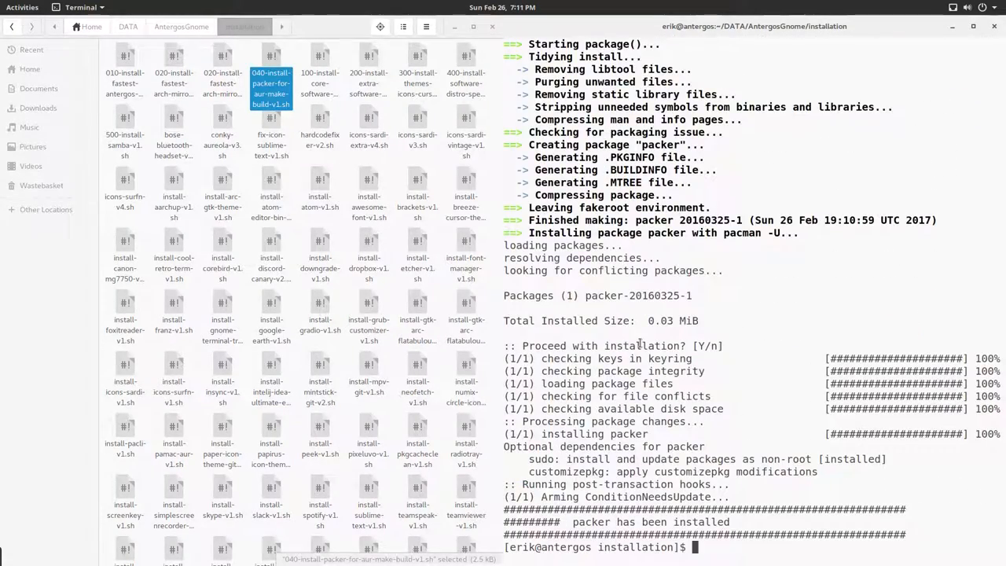
Search the AUR with 'packer spotify' and look through the numbered matches
type("packer")
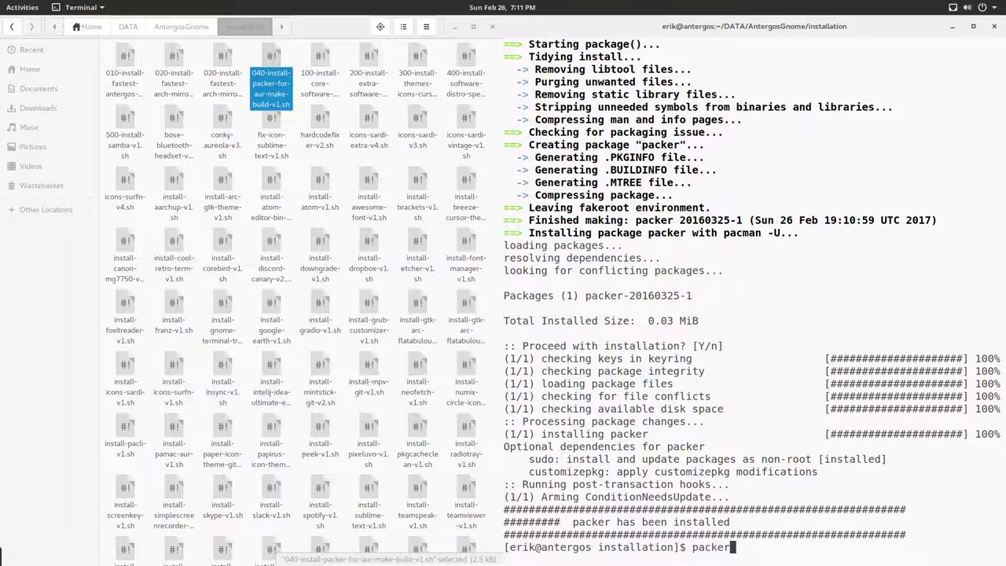
type("spotify")
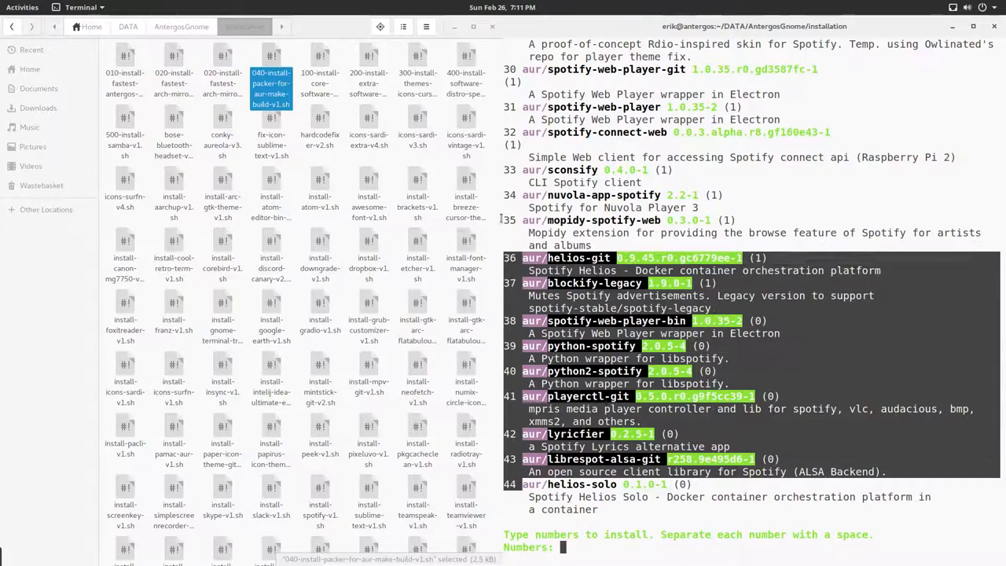
scroll("up", 3)
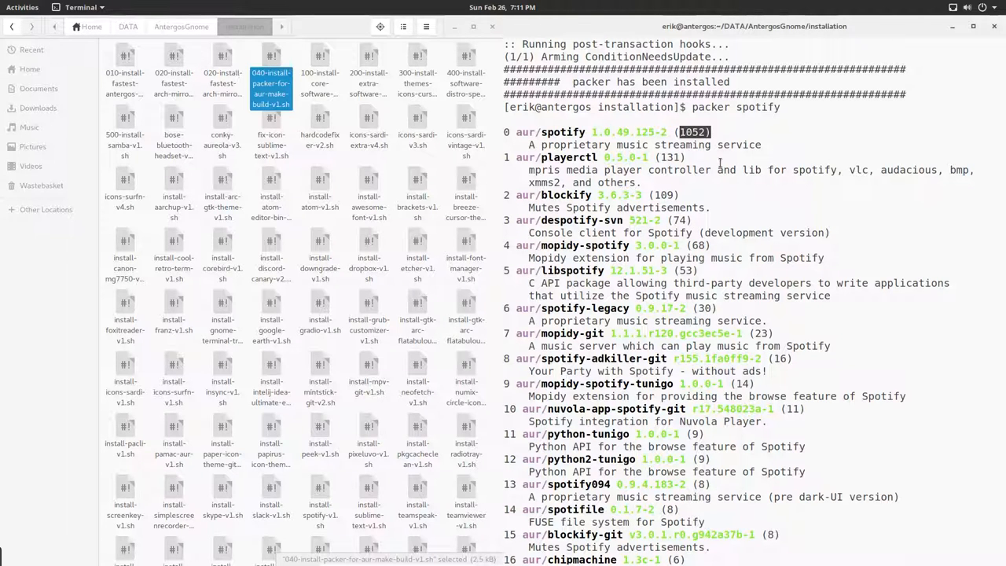
scroll("down", 3)
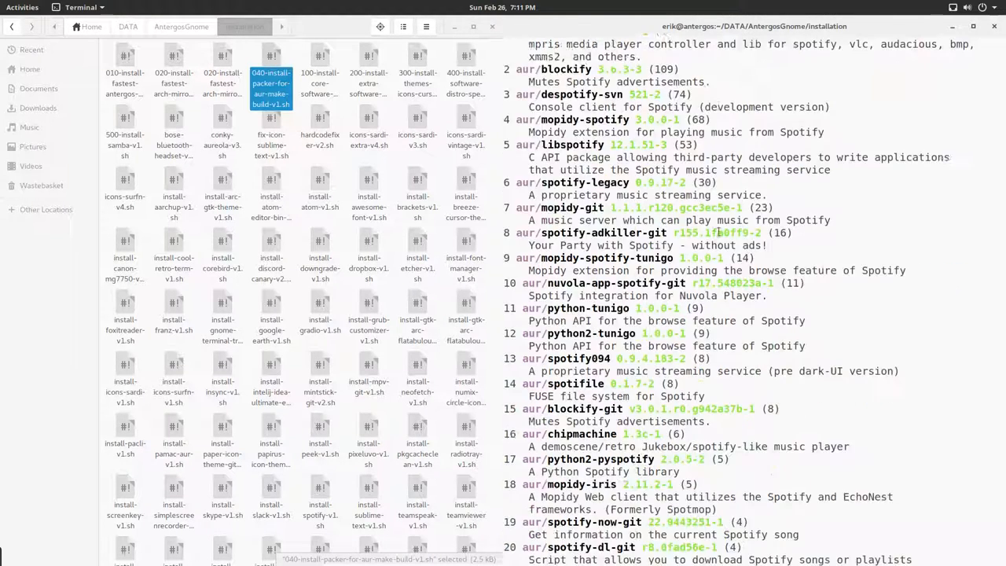
scroll("down", 3)
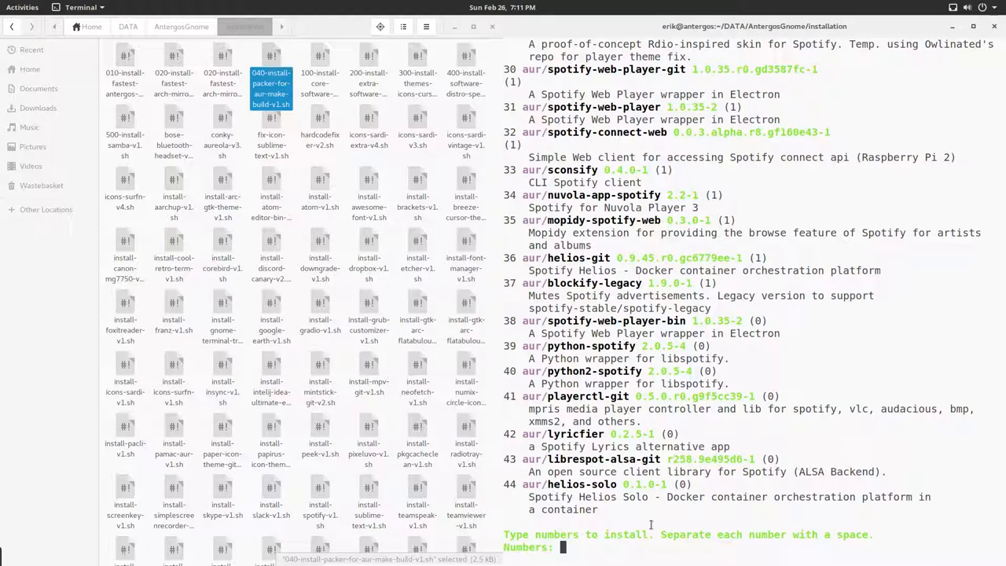
Abort the install prompt with Ctrl+C and pick the core software install script in Files
key("ctrl+c")
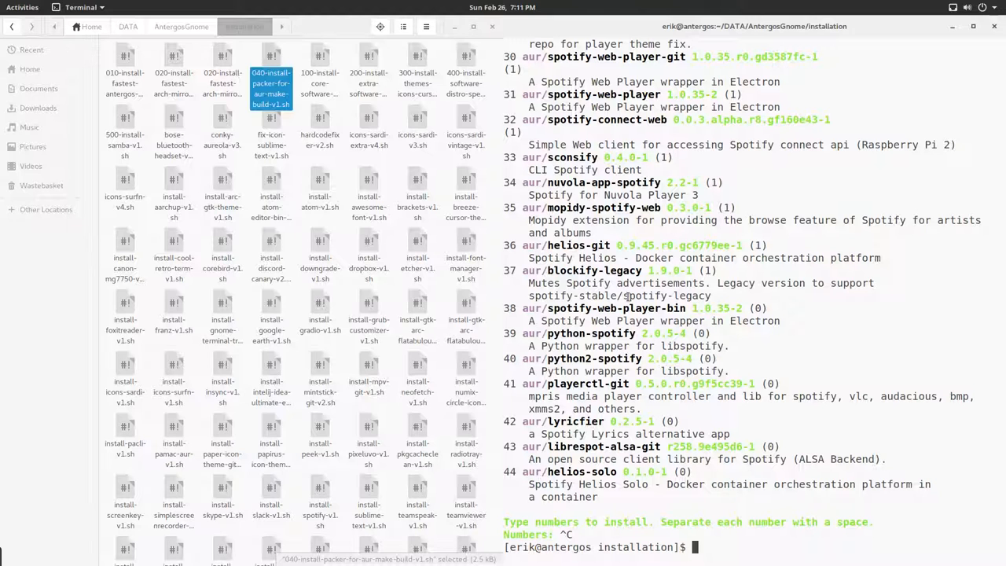
left_click(320, 82)
type("./")
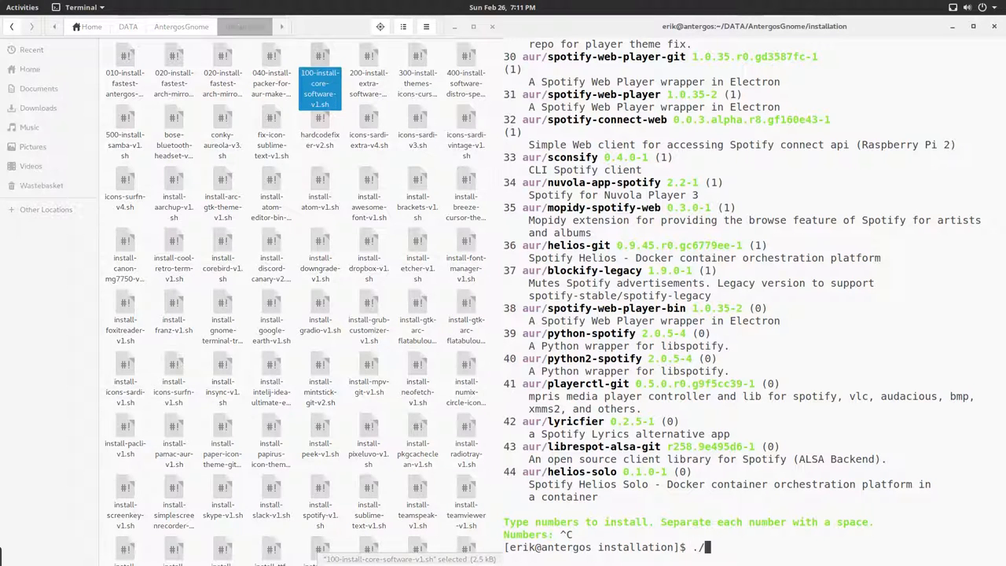
Run ./100-install-core-software-v1.sh and inspect the script in Text Editor while pacman installs
key("Return")
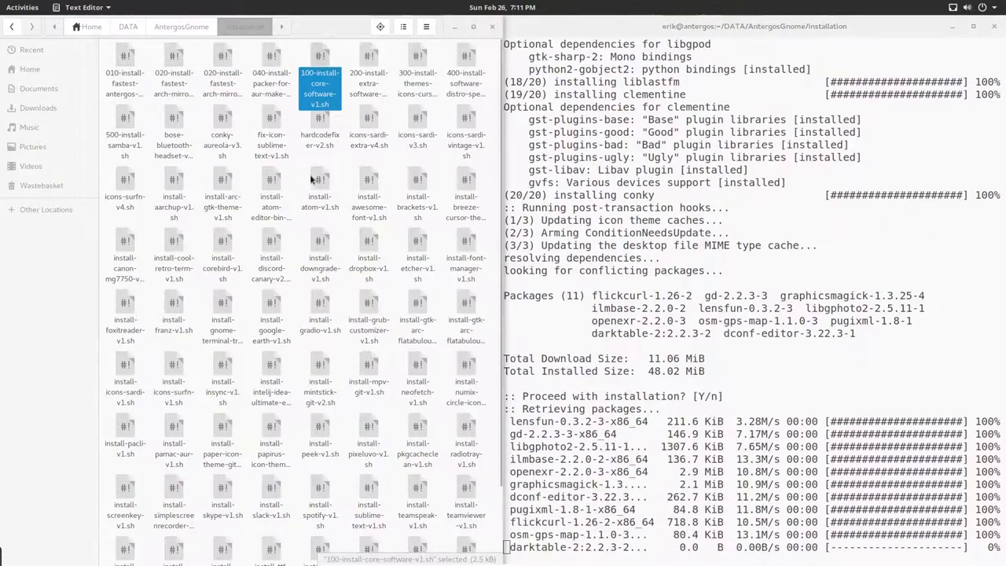
double_click(320, 85)
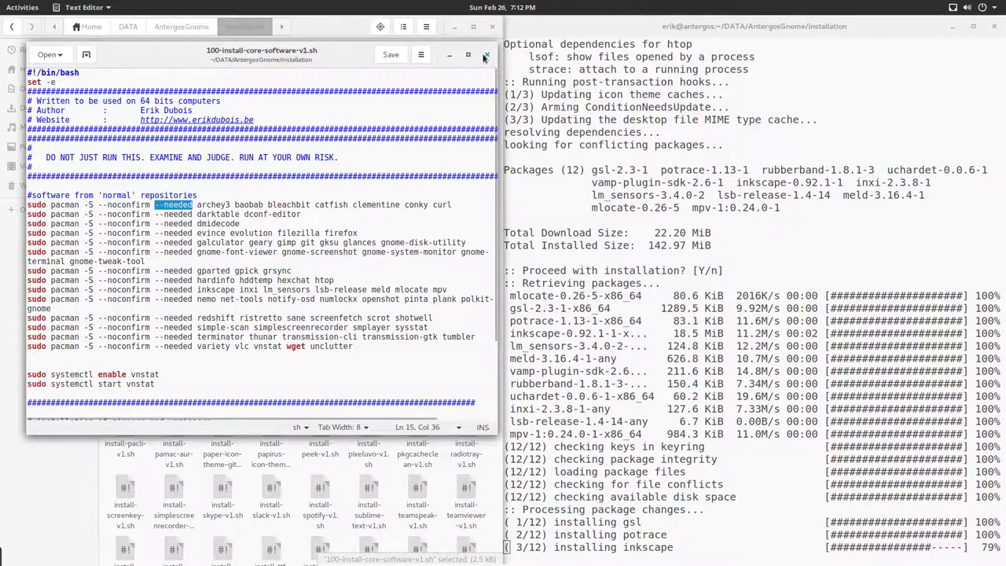
left_click(484, 53)
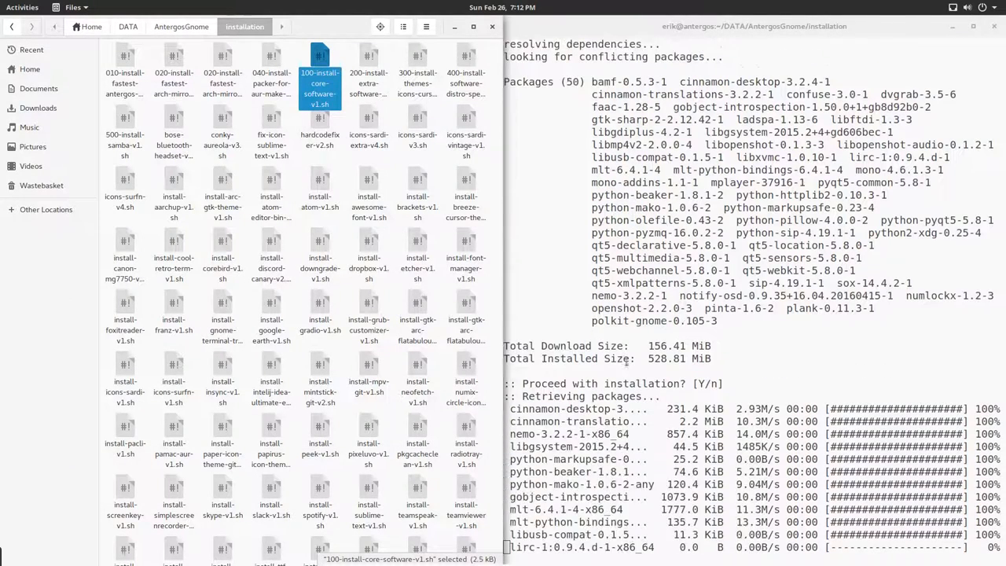
scroll("down", 3)
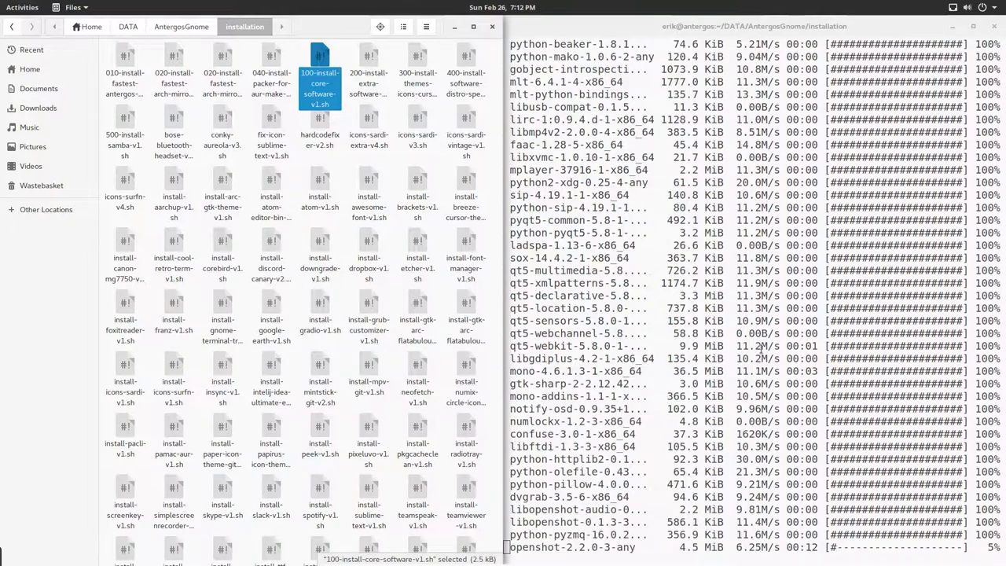
left_click(271, 76)
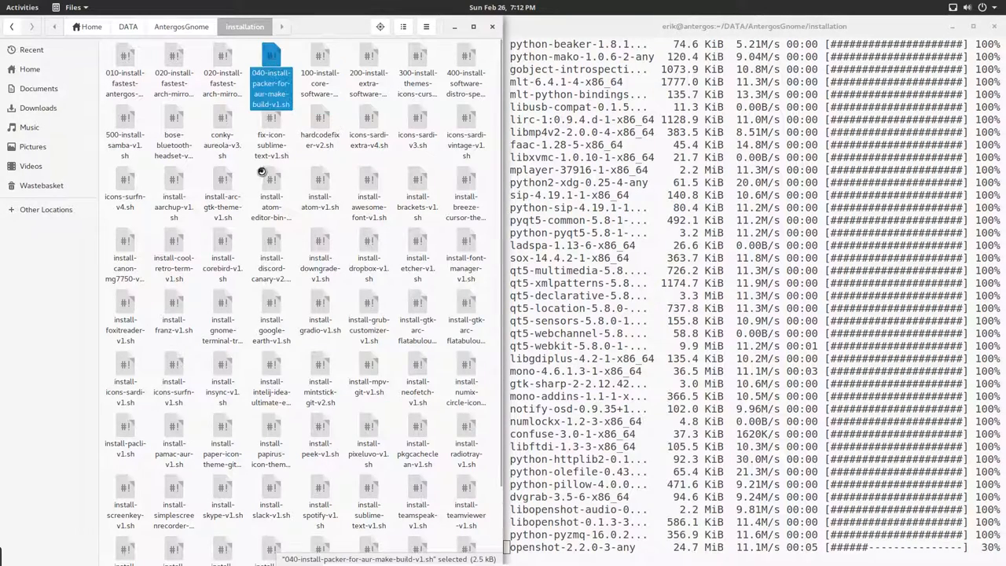
double_click(270, 79)
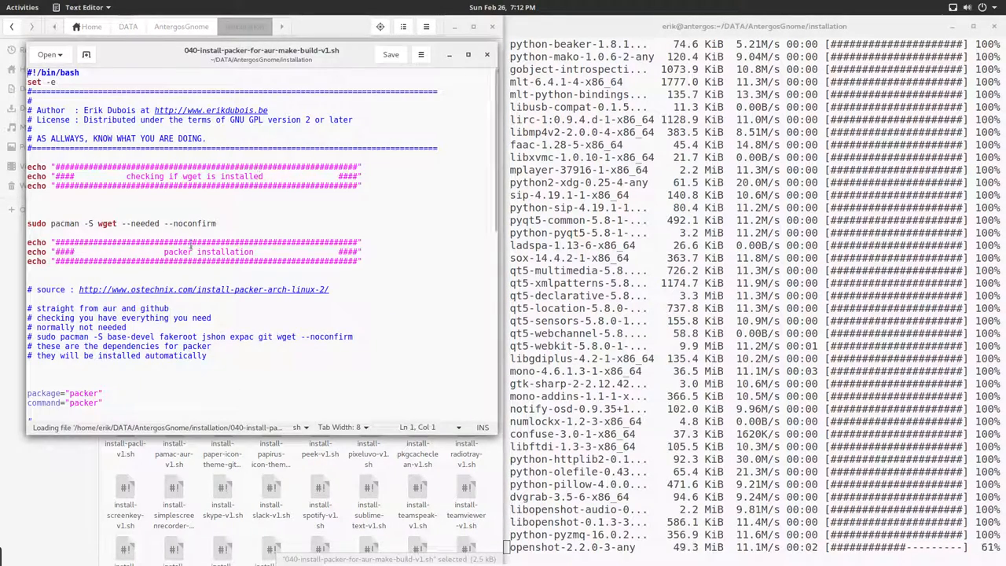
scroll("down", 3)
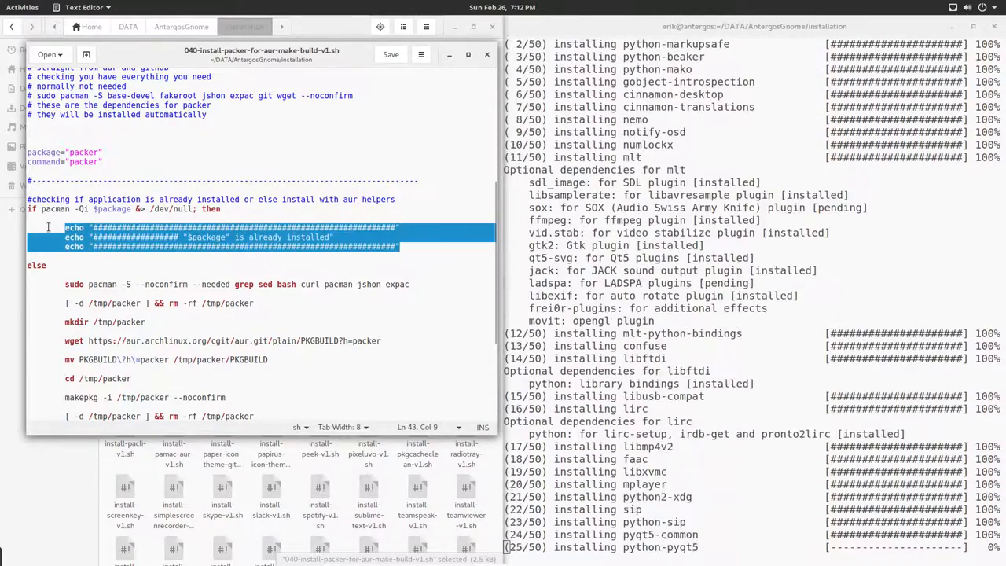
scroll("down", 3)
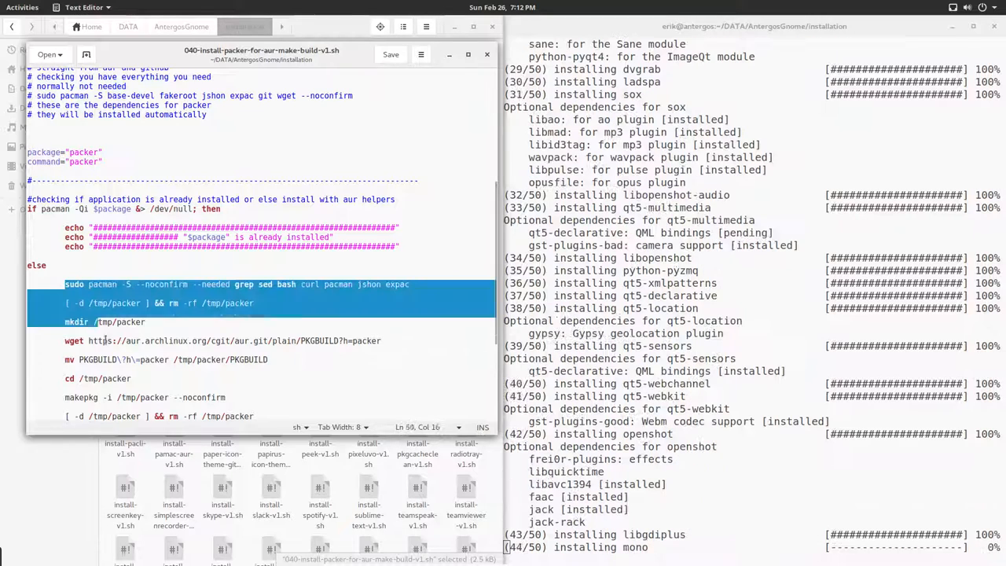
scroll("down", 3)
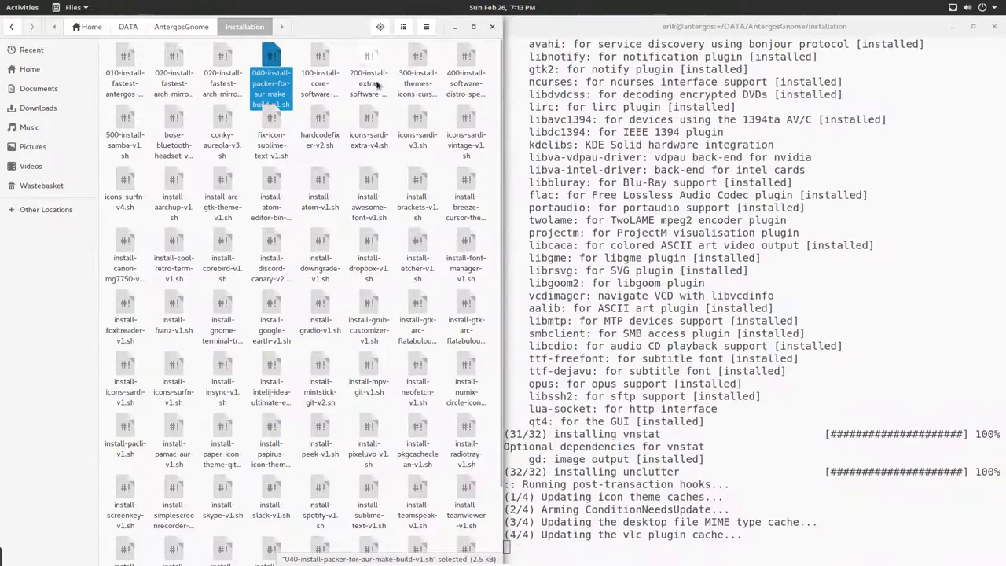
Run ./200-install-extra-software-v1.sh, installing neofetch and starting the spotify build
left_click(368, 76)
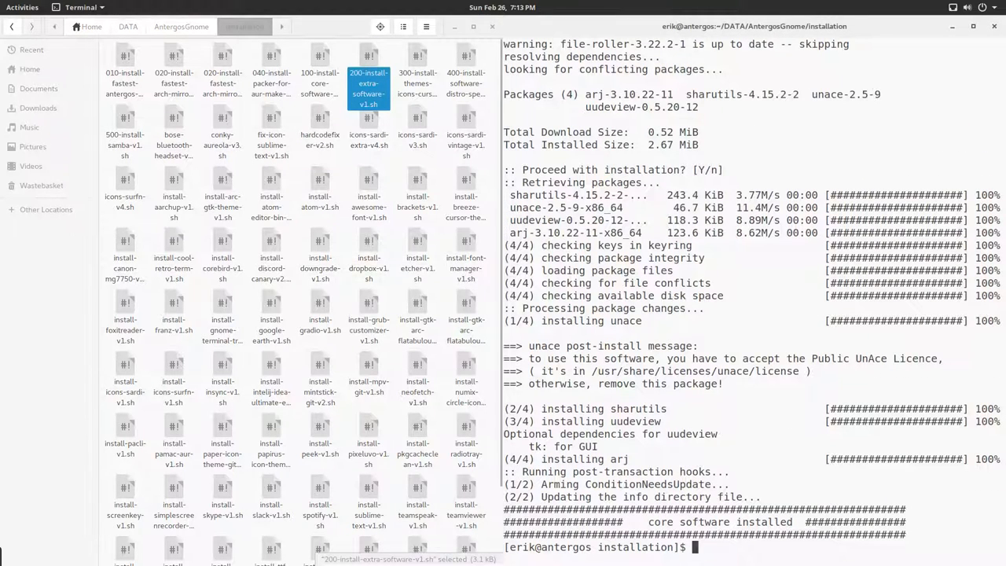
type("./200-install-extra-software-v1.sh")
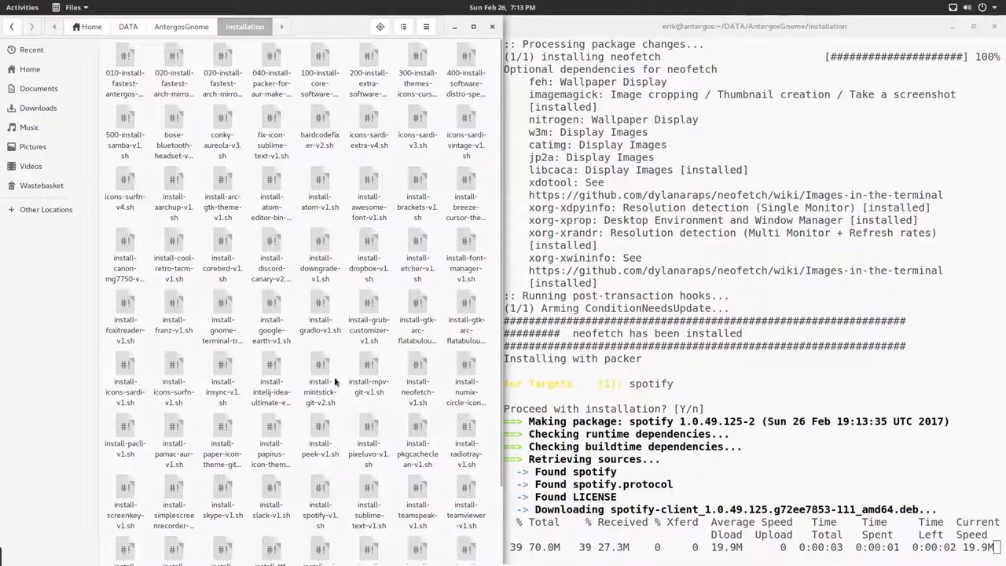
left_click(321, 189)
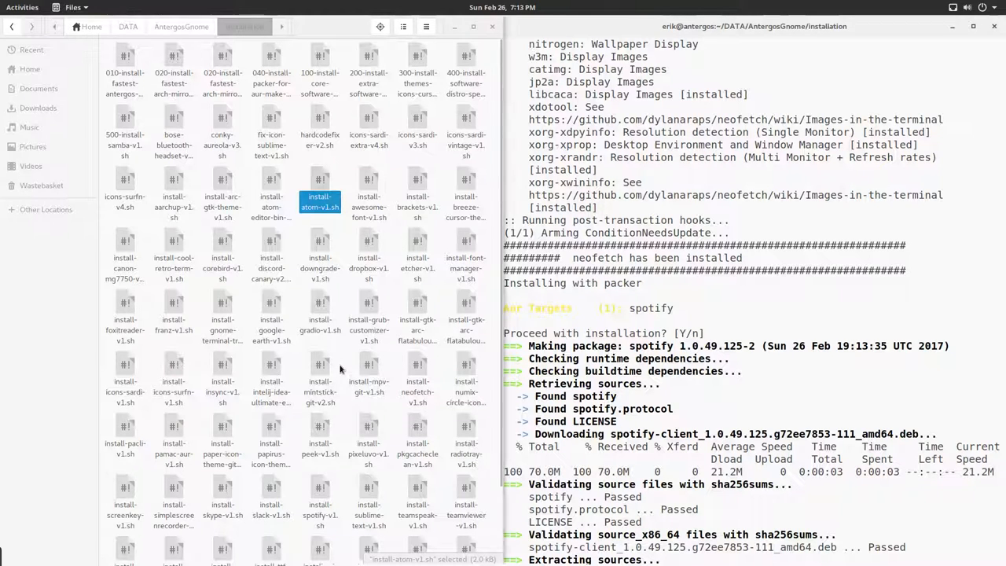
scroll("down", 3)
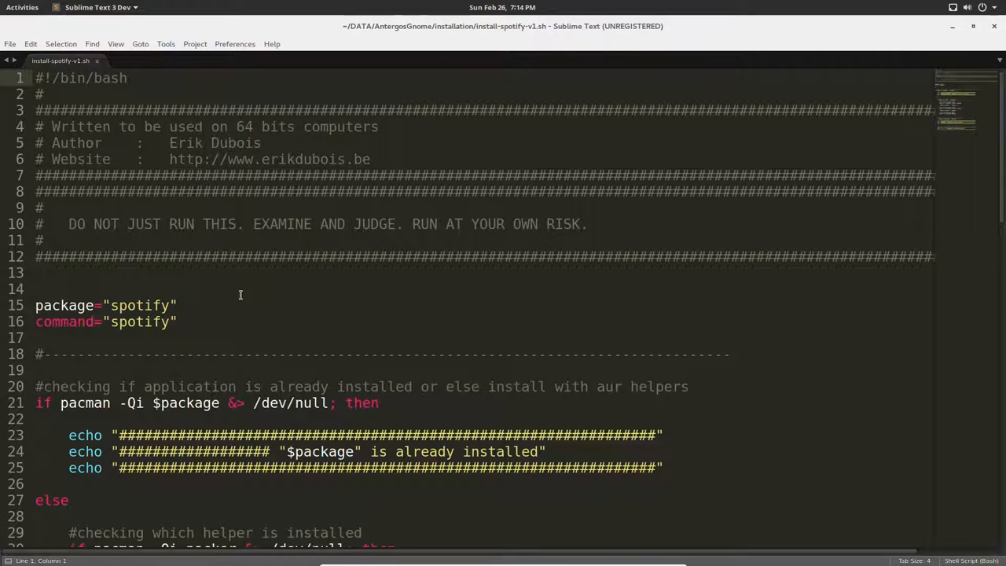
scroll("down", 3)
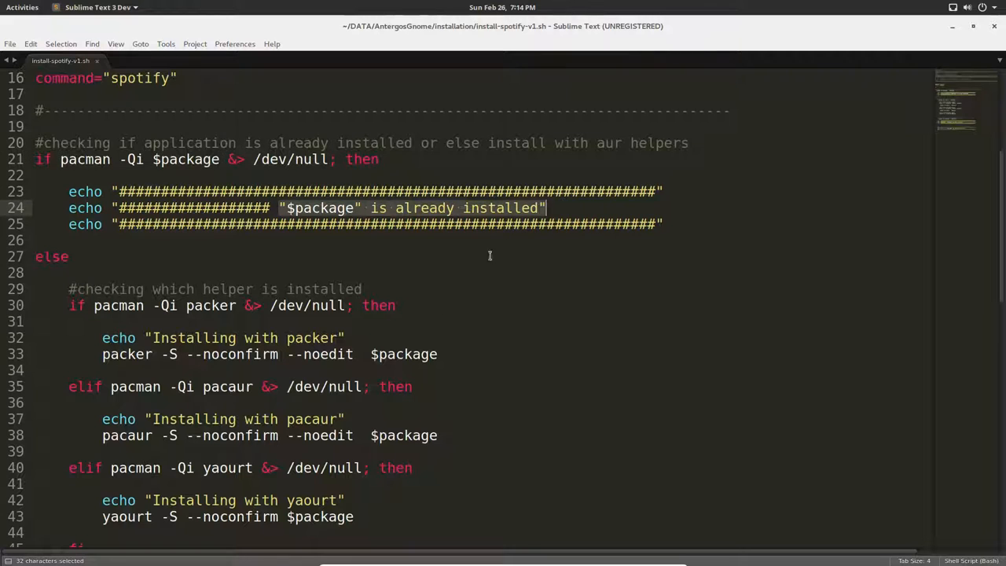
scroll("down", 3)
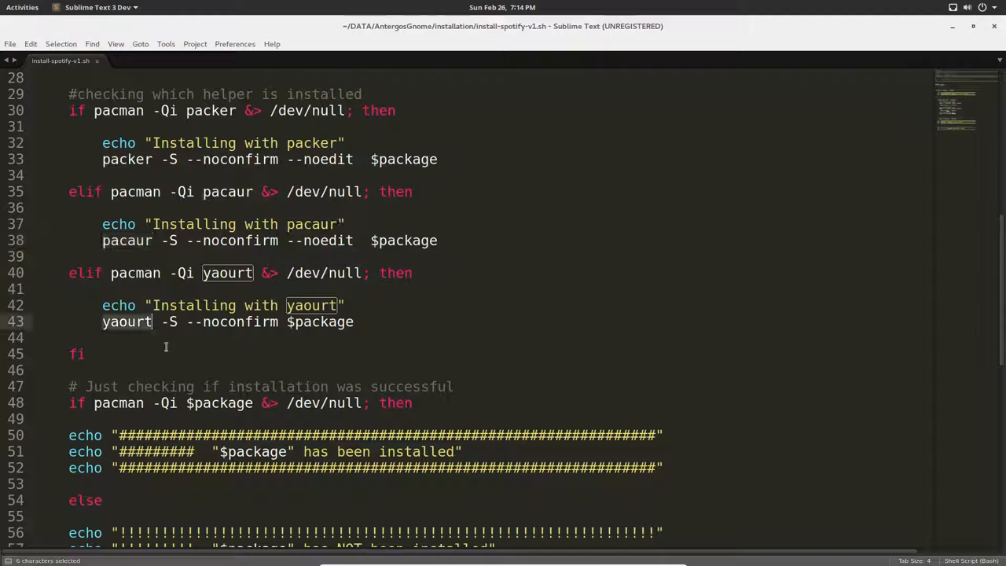
scroll("down", 3)
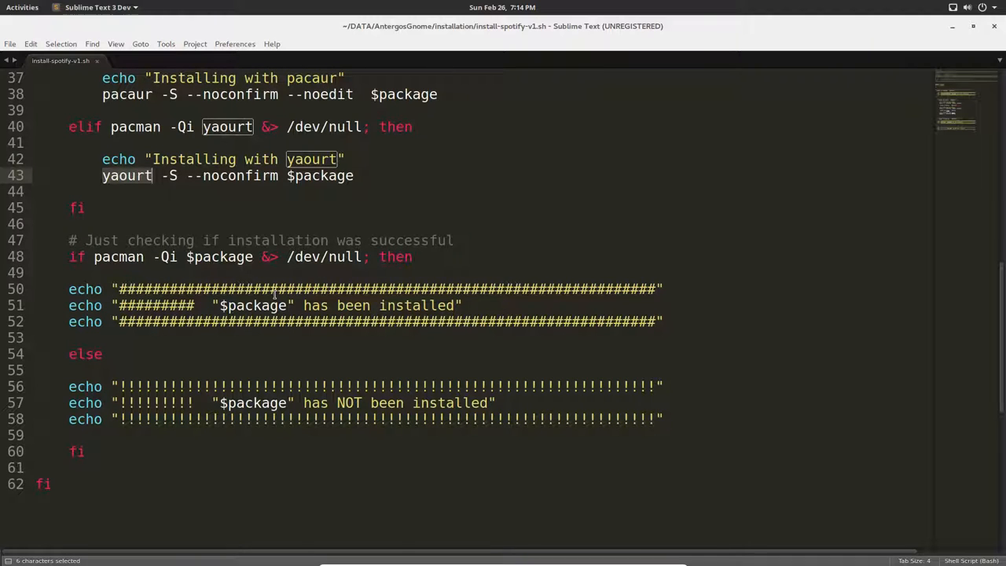
left_click(302, 402)
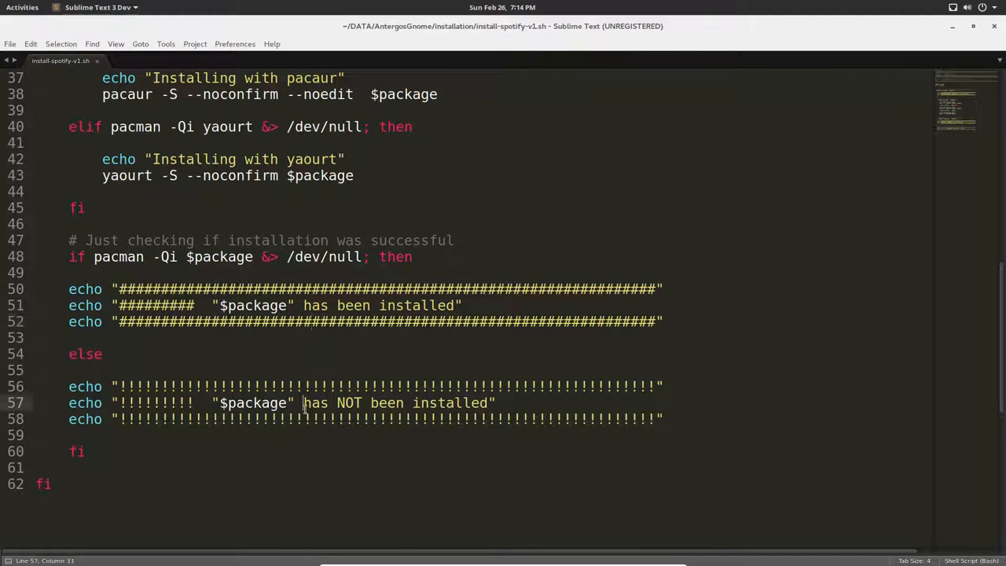
scroll("up", 3)
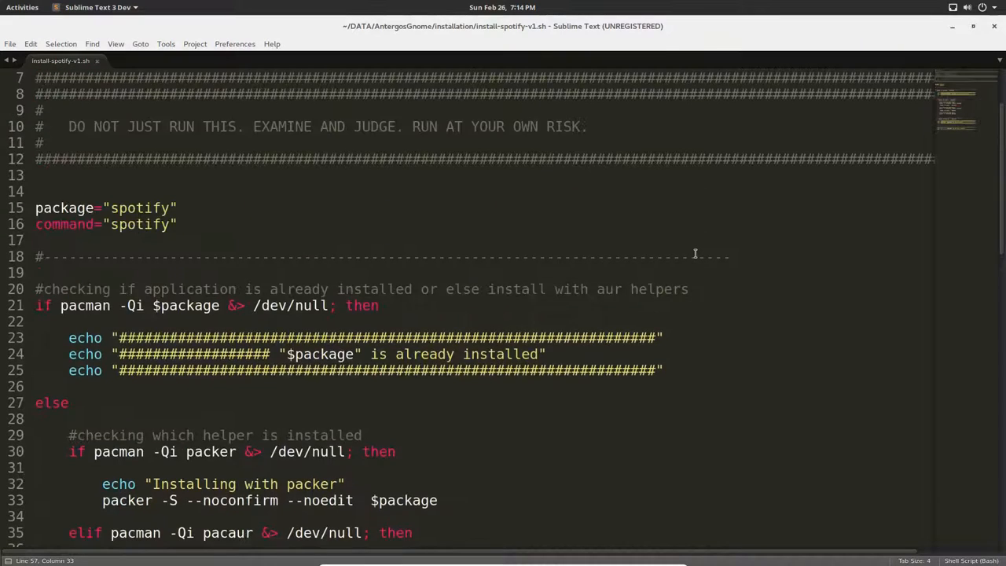
scroll("down", 3)
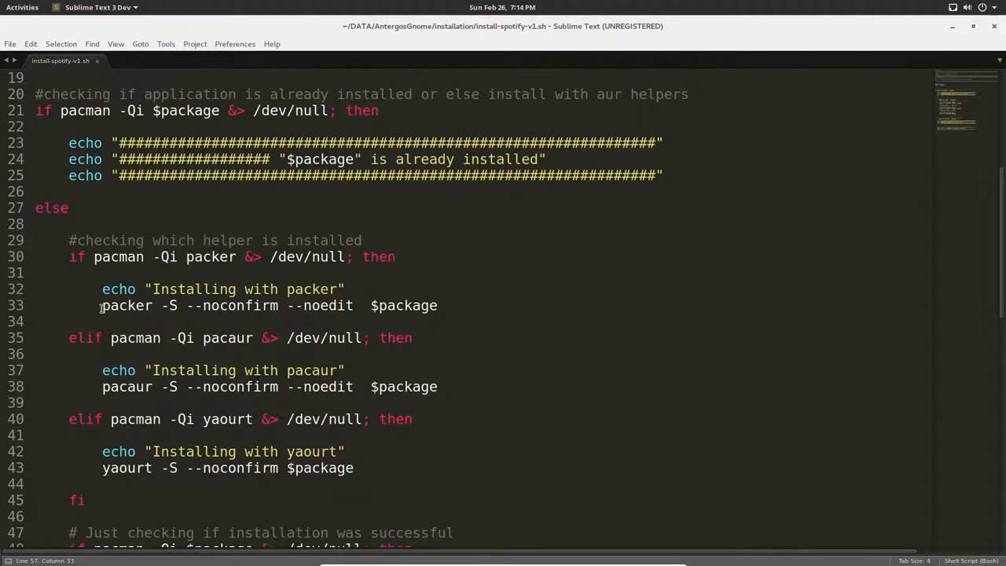
left_click_drag(102, 304, 179, 305)
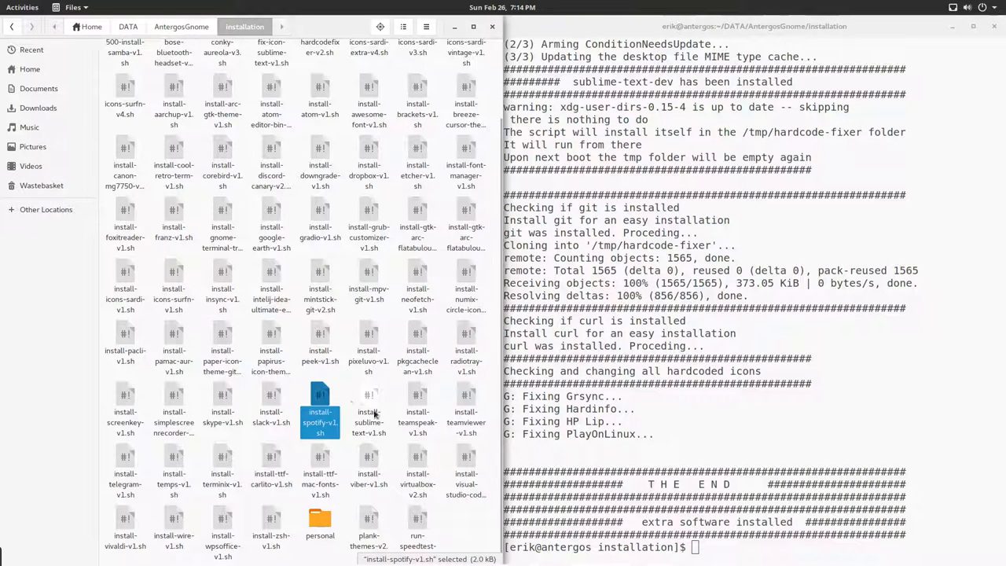
scroll("up", 3)
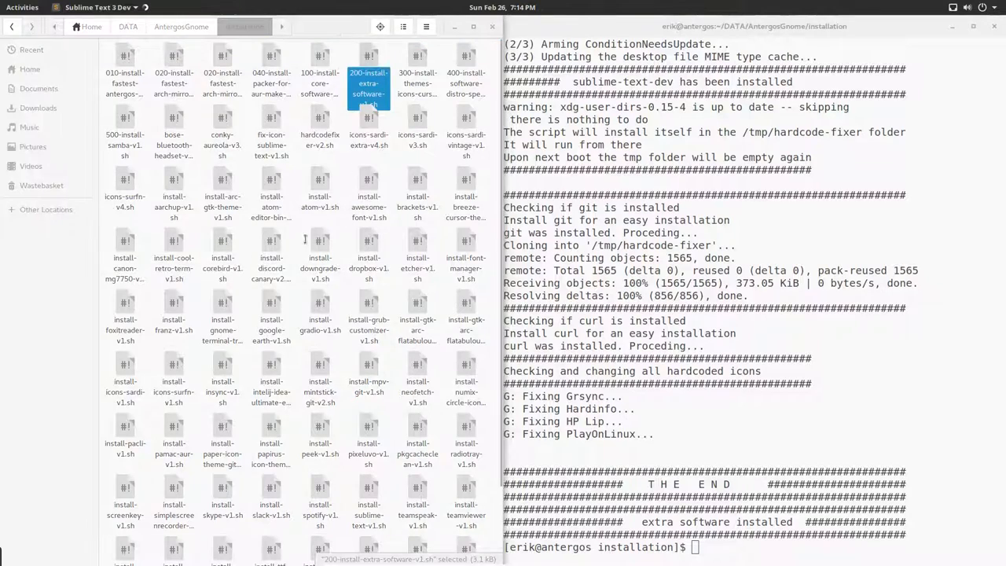
double_click(367, 76)
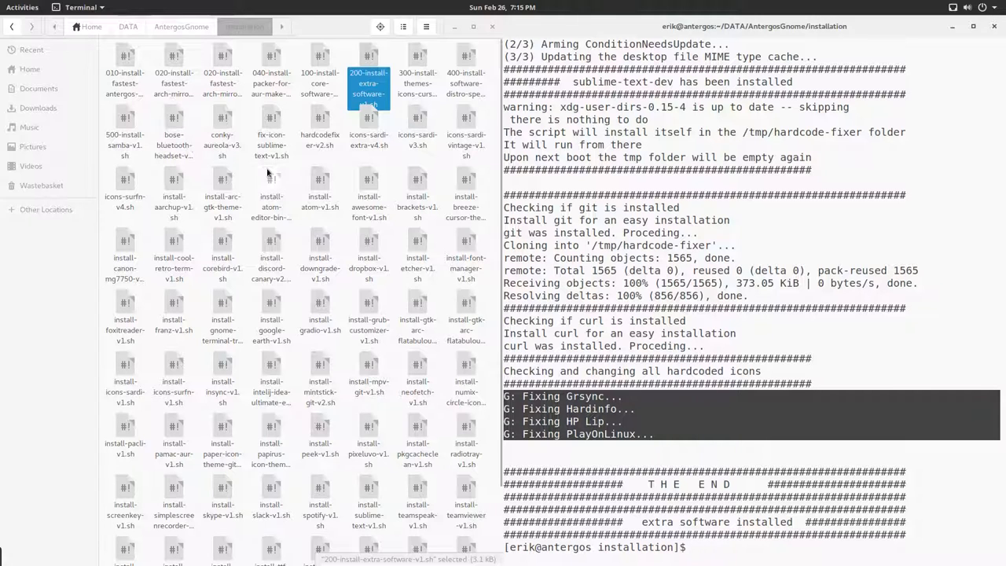
left_click(320, 122)
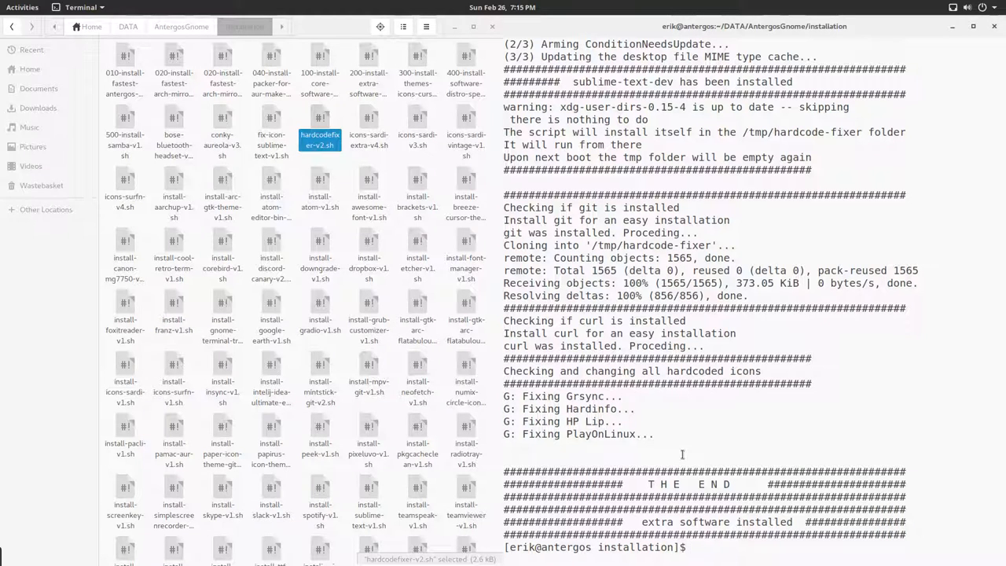
left_click(368, 72)
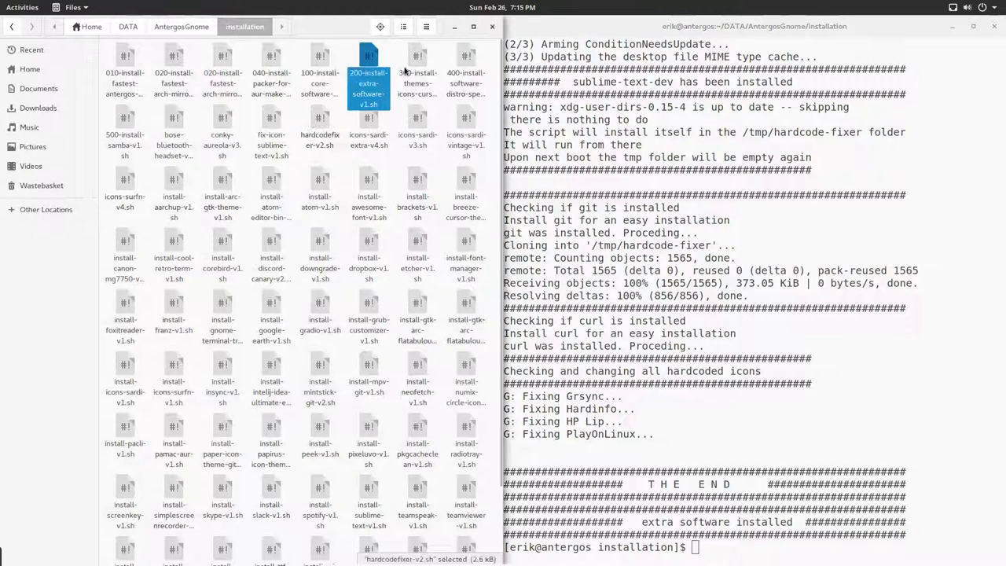
left_click(418, 82)
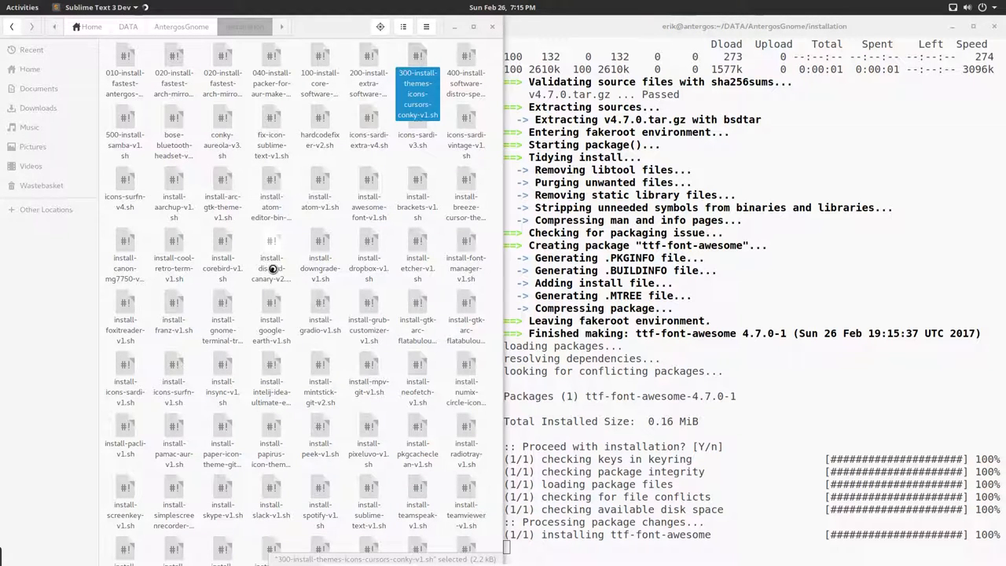
mouse_move(273, 309)
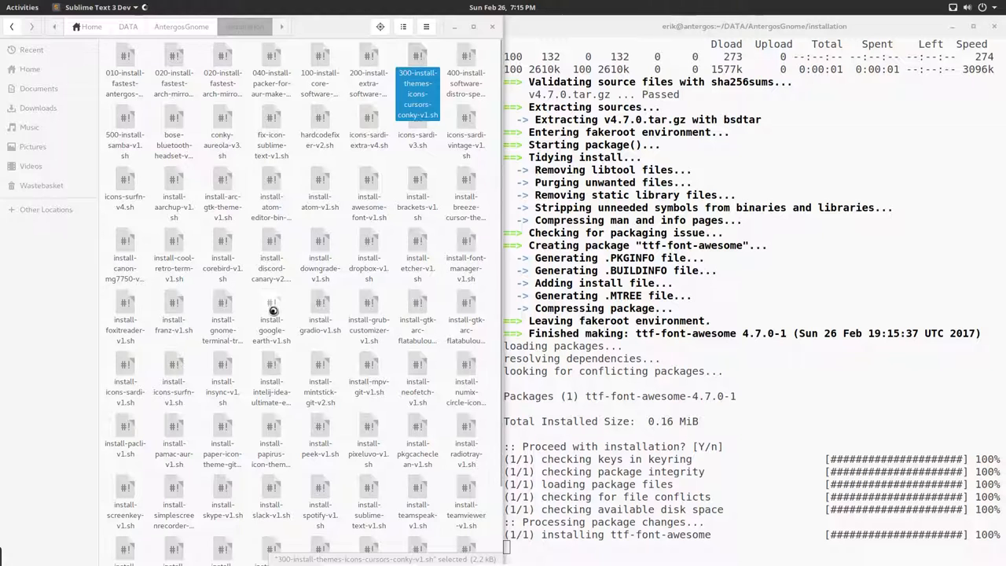
mouse_move(459, 294)
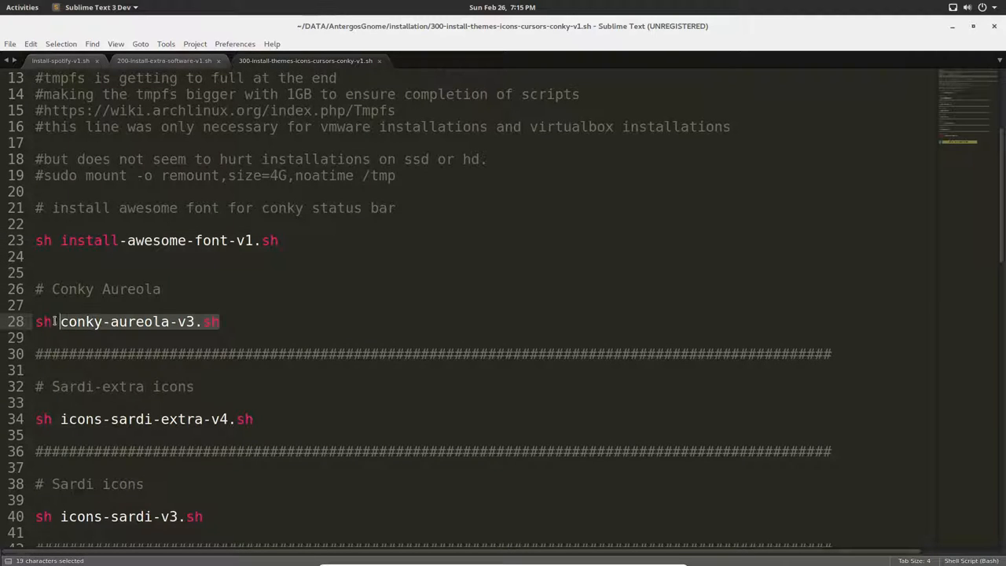
Open icons-sardi-v3.sh from the installation folder in Sublime Text
left_click(36, 418)
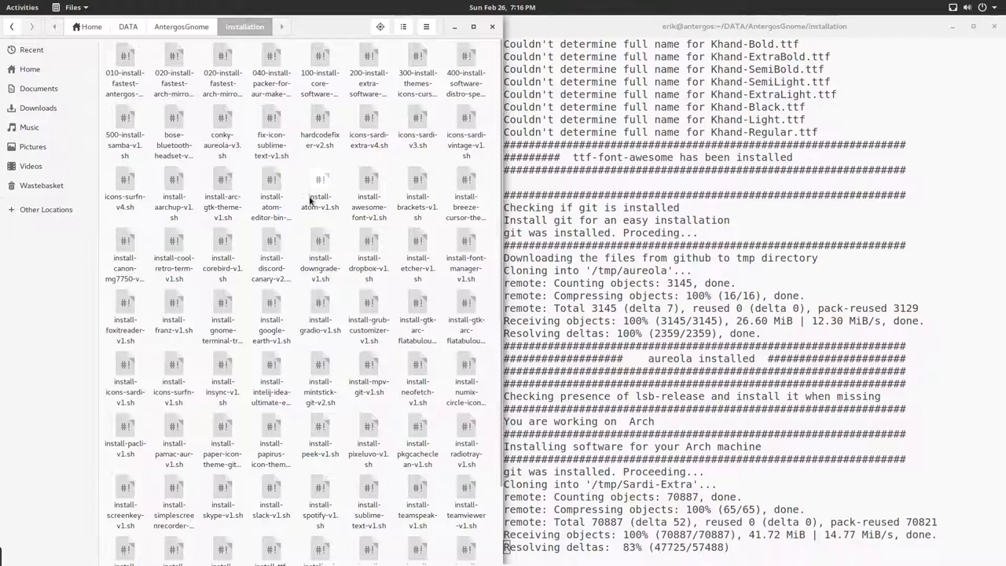
left_click(417, 126)
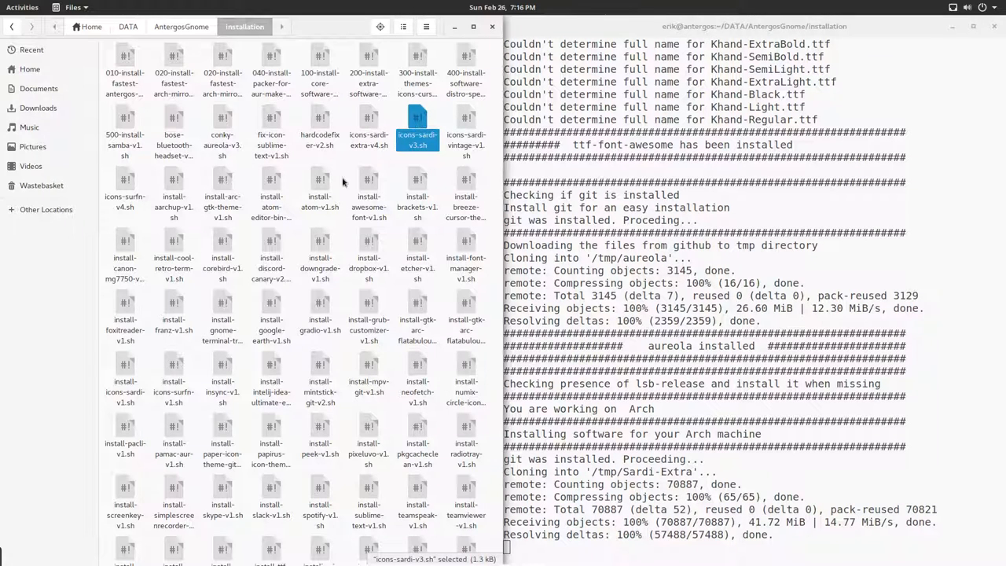
double_click(418, 118)
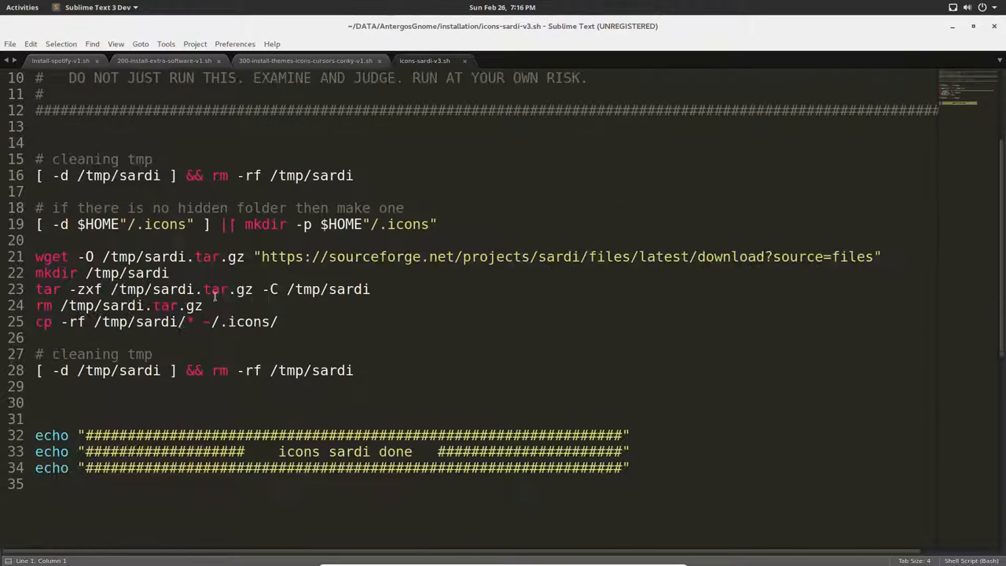
Read the Sardi archive download and temp-folder lines of icons-sardi-v3.sh
scroll("down", 3)
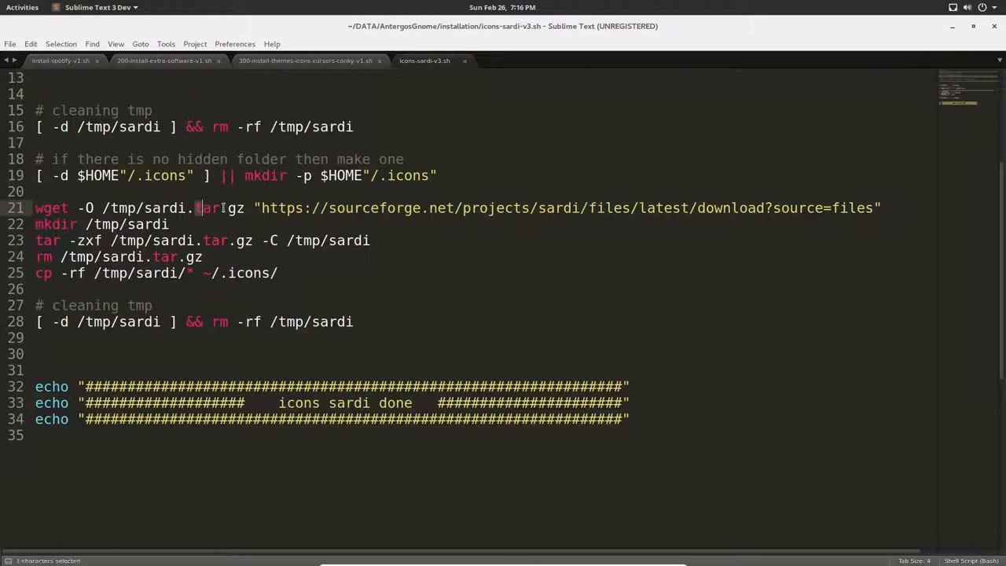
left_click(94, 223)
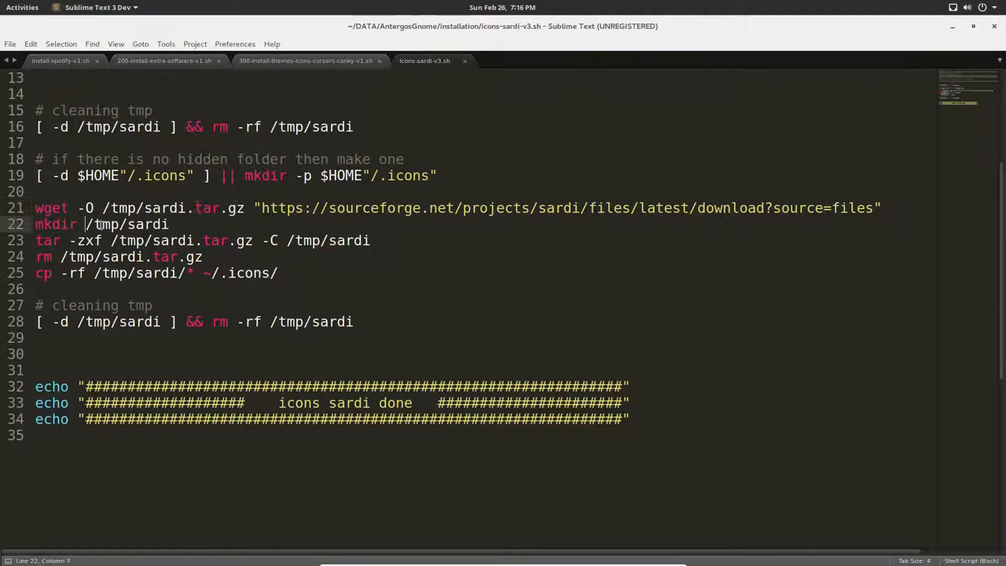
left_click(47, 238)
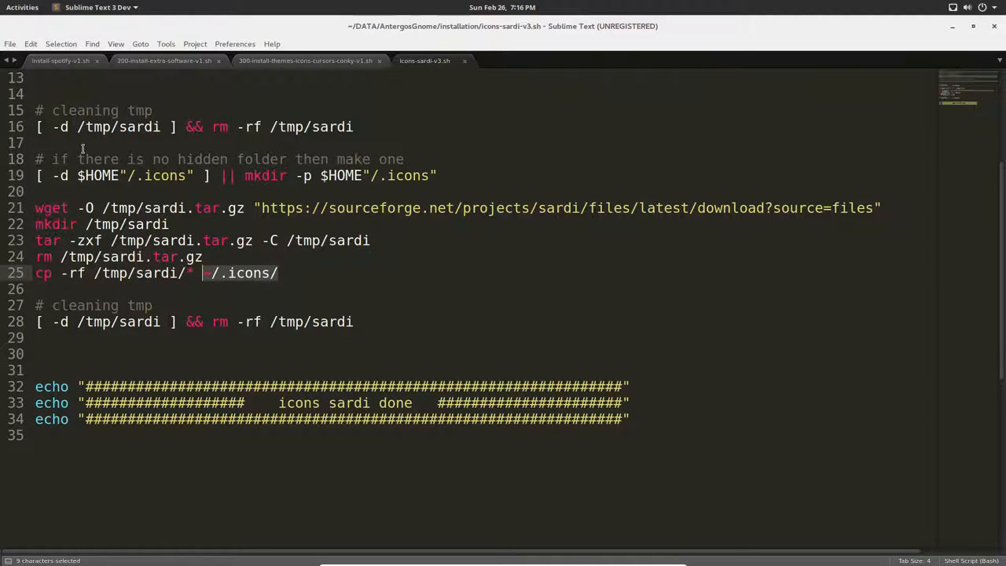
scroll("up", 3)
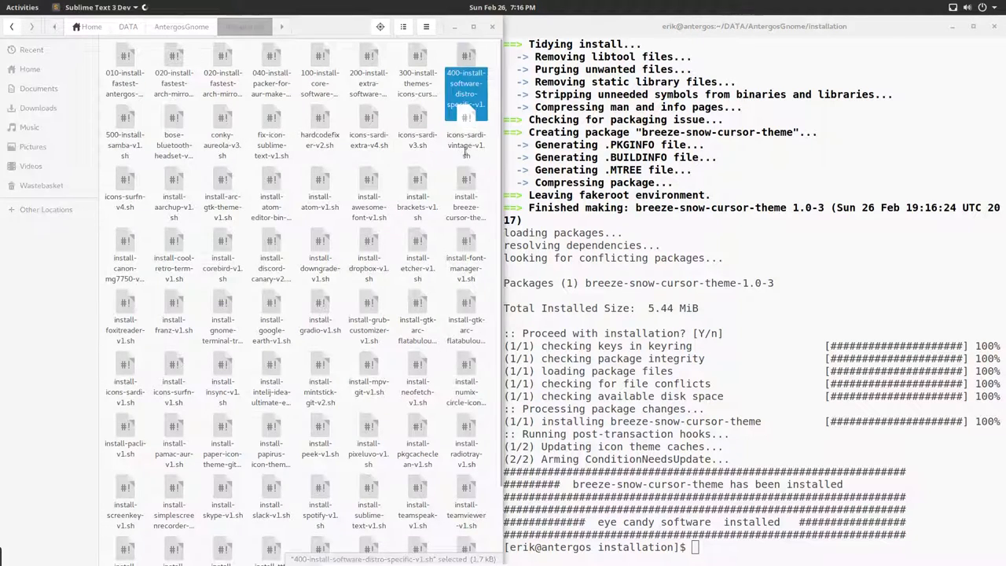
Read 400-install-software-distro-specific-v1.sh, noting the nautilus-actions package, then return to the terminal
double_click(465, 87)
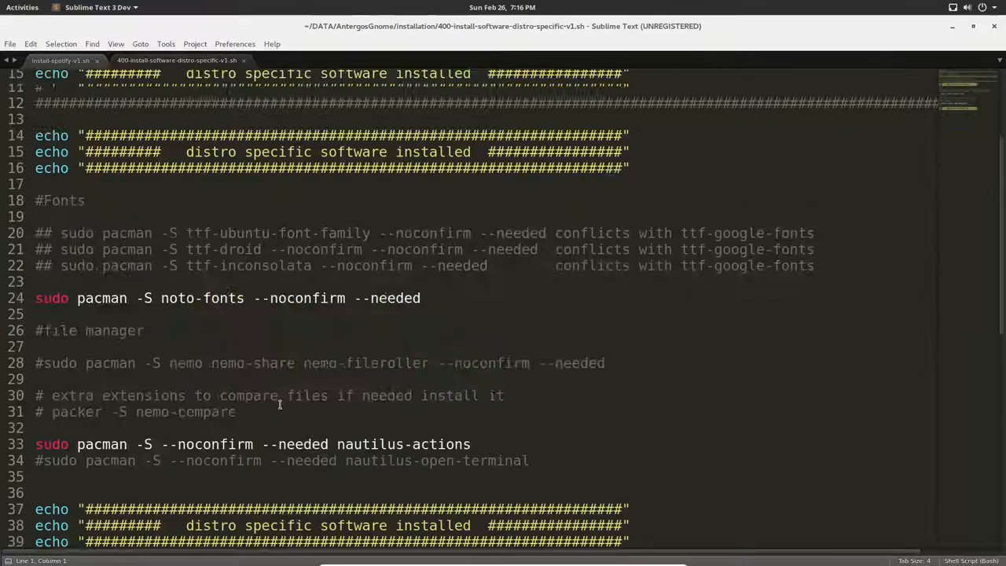
scroll("down", 3)
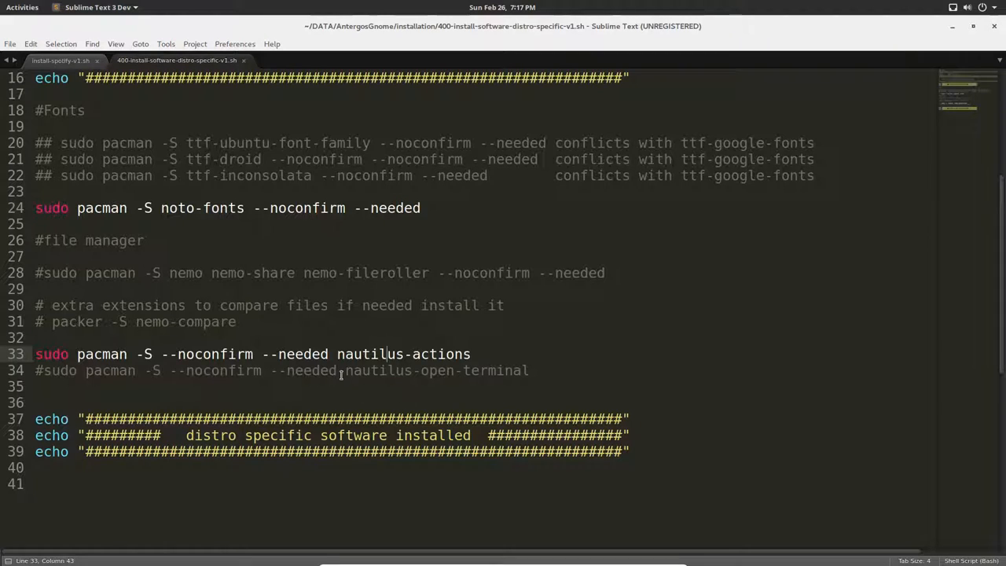
double_click(437, 370)
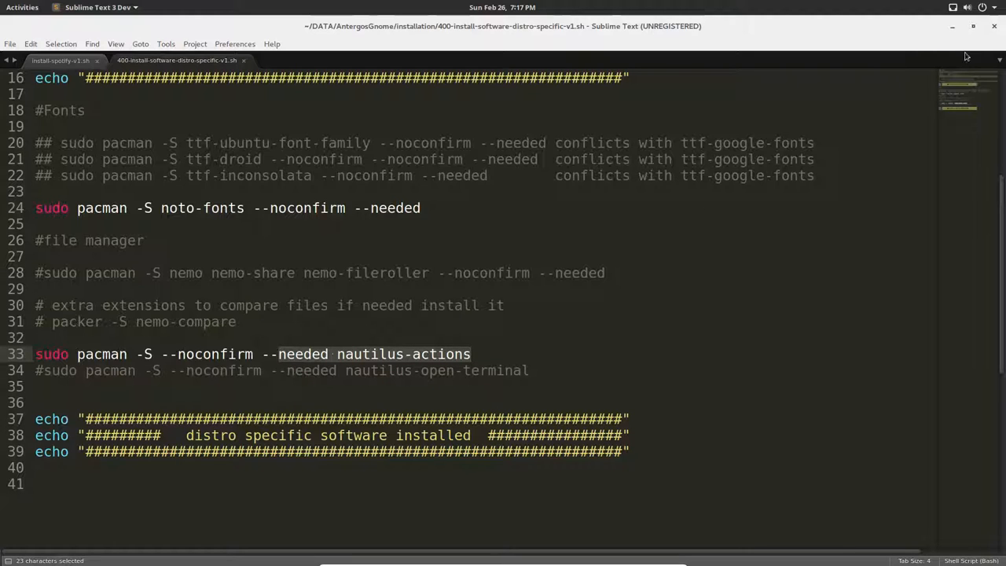
mouse_move(993, 25)
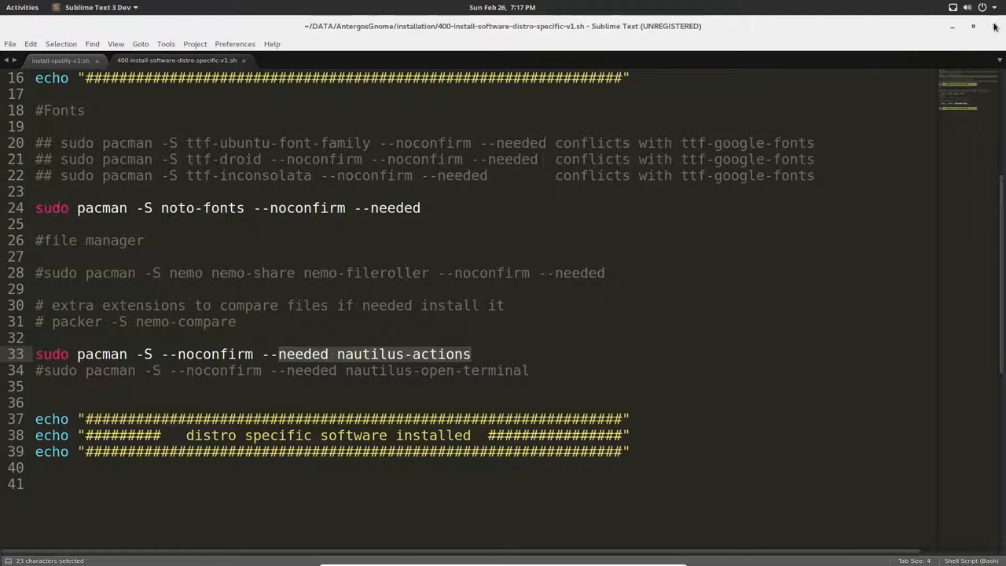
left_click(471, 354)
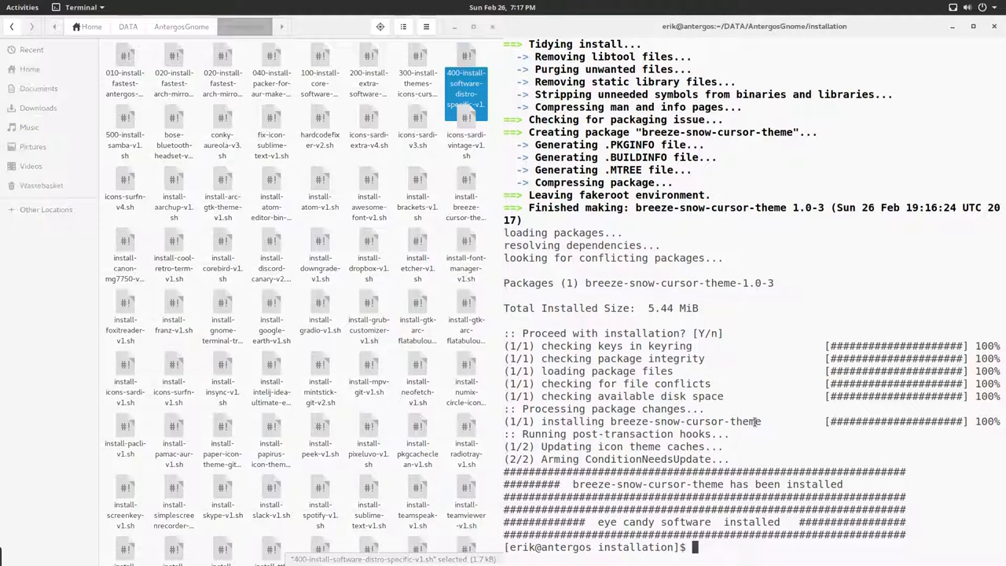
Run ./400-install-software-distro-specific-v1.sh to install noto-fonts and nautilus-actions, then close the terminal
type("./400")
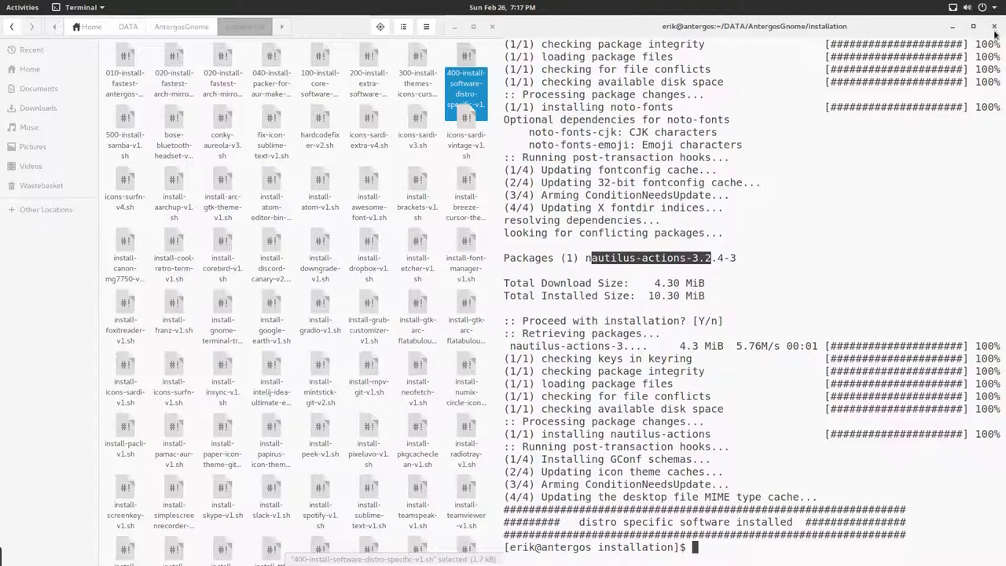
left_click(993, 25)
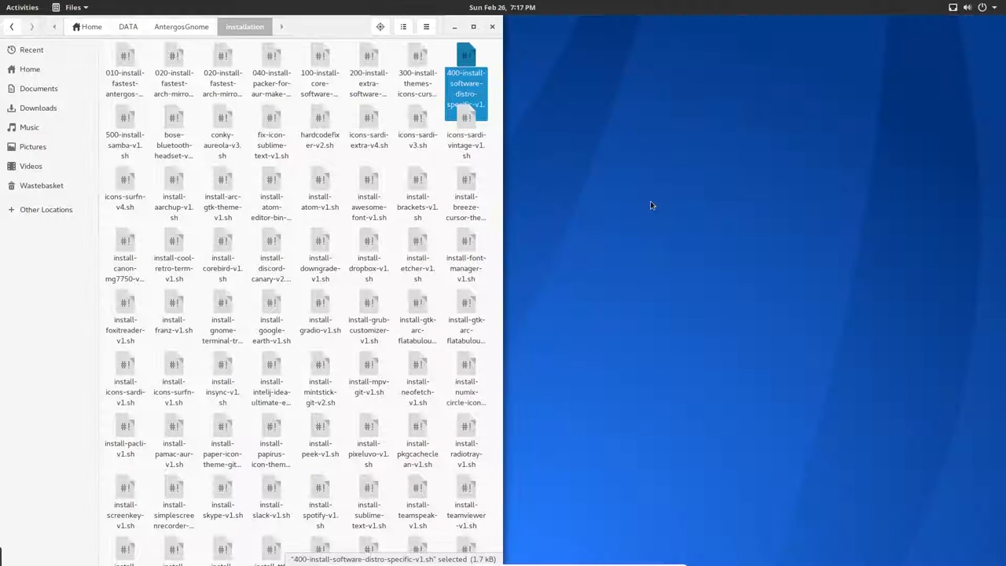
Select 500-install-samba-v1.sh and close the Files window, leaving the desktop
left_click(125, 134)
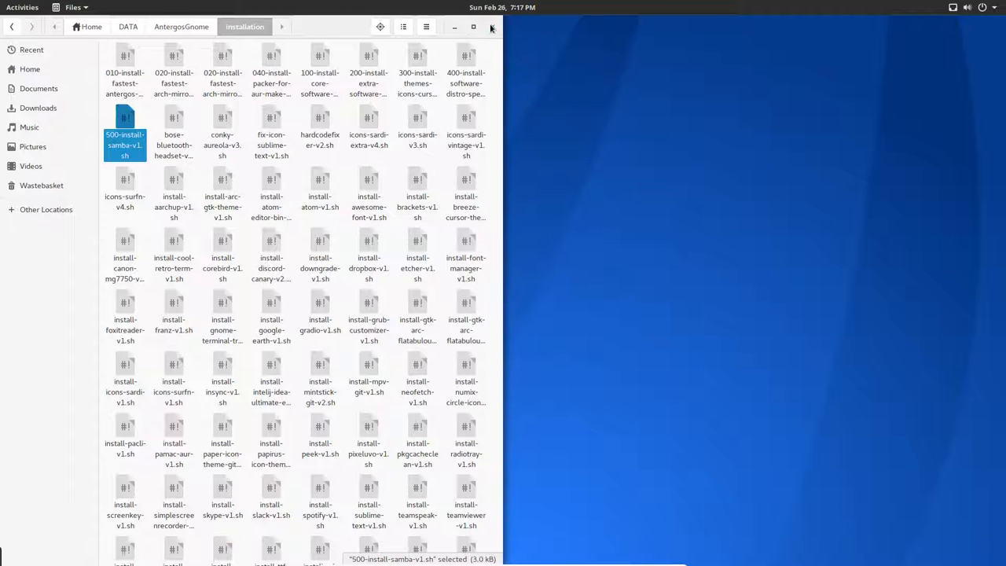
left_click(491, 25)
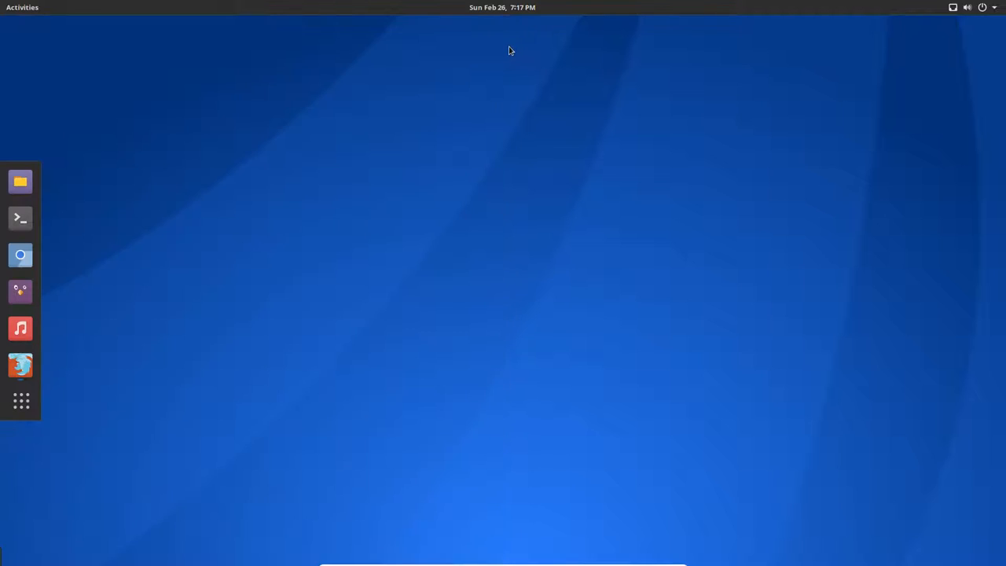
mouse_move(113, 478)
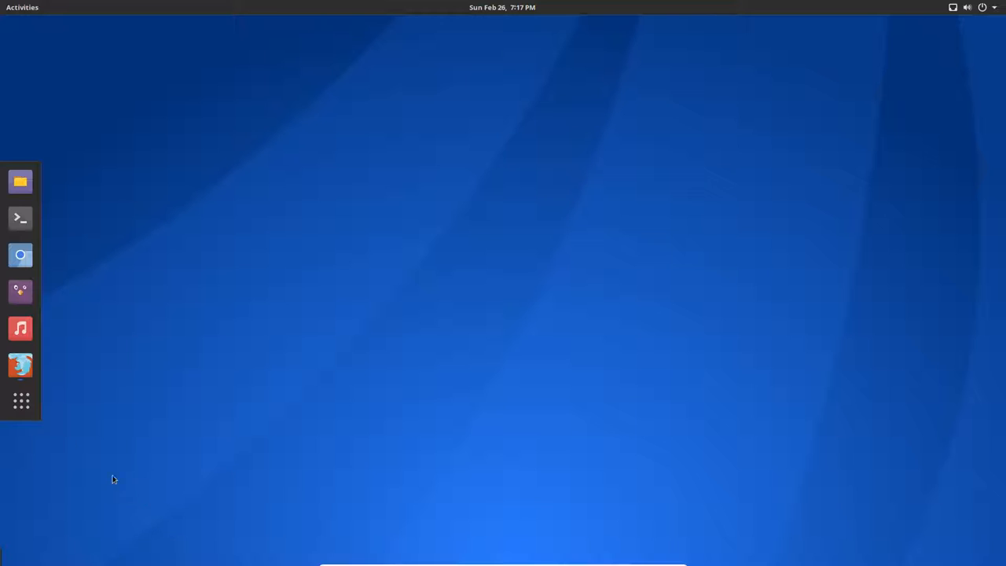
Reopen Files and navigate into DATA/AntergosGnome installation folder
left_click(21, 182)
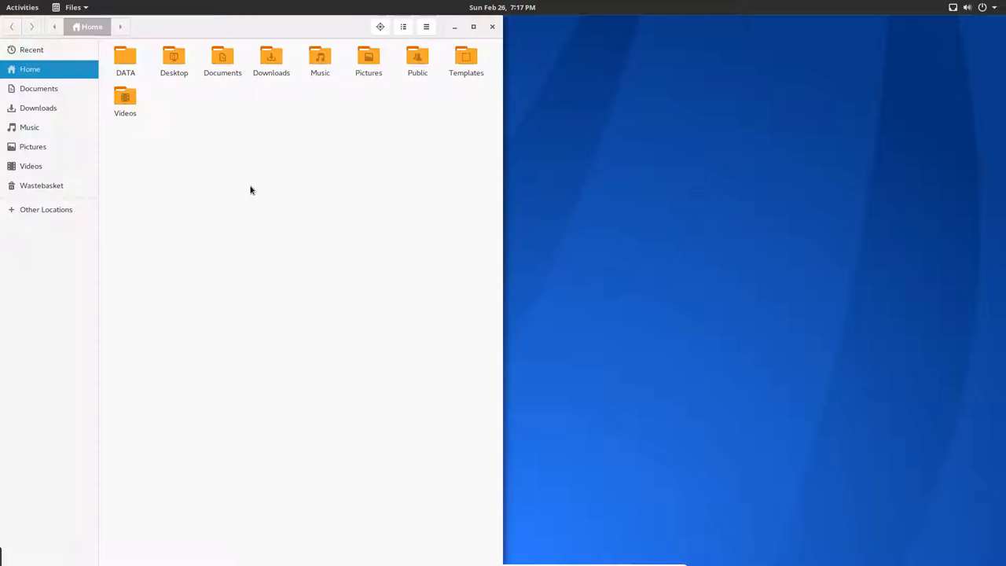
double_click(126, 59)
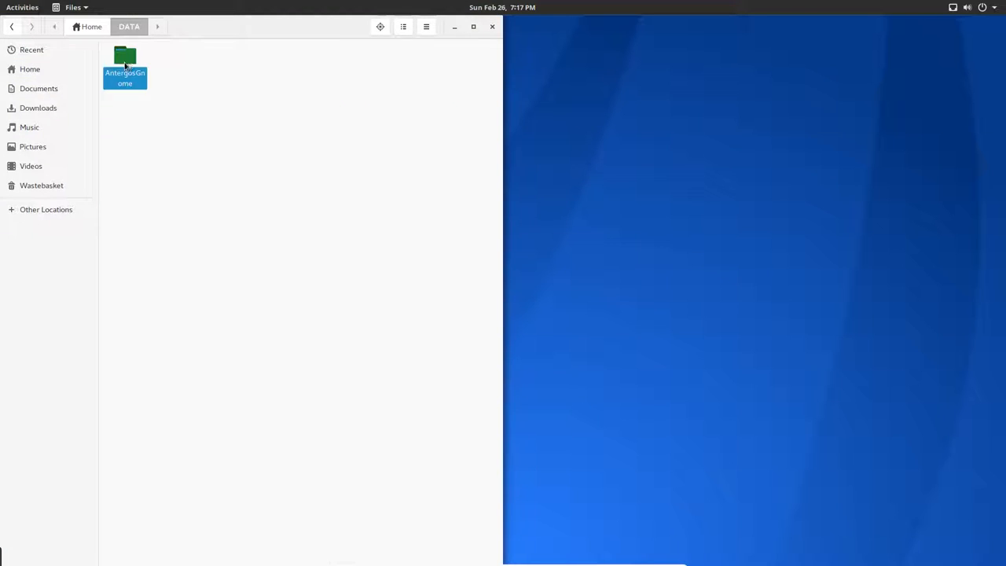
double_click(125, 61)
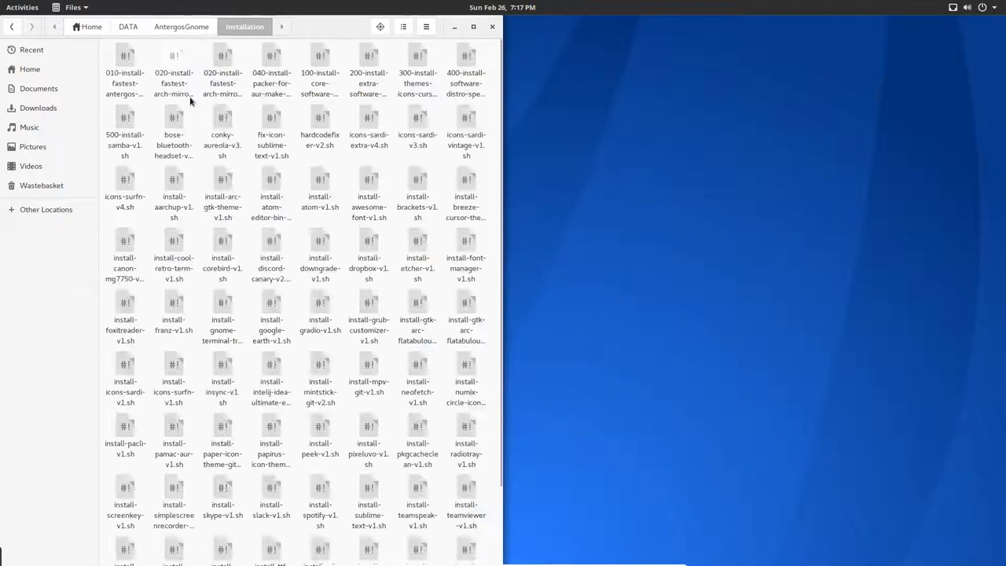
Select the five numbered main scripts from 040 to 400, then the personal folder
left_click(270, 71)
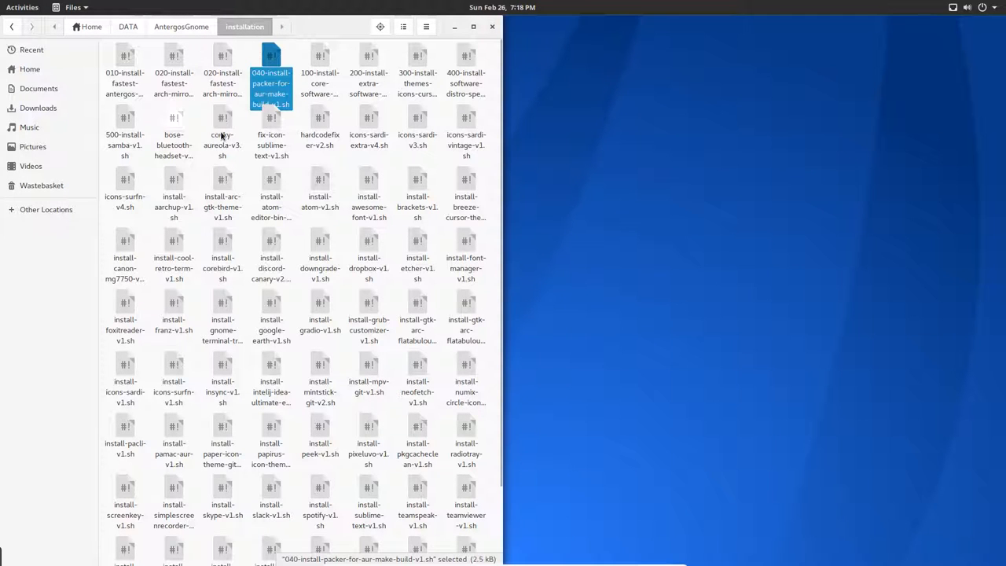
left_click(465, 82)
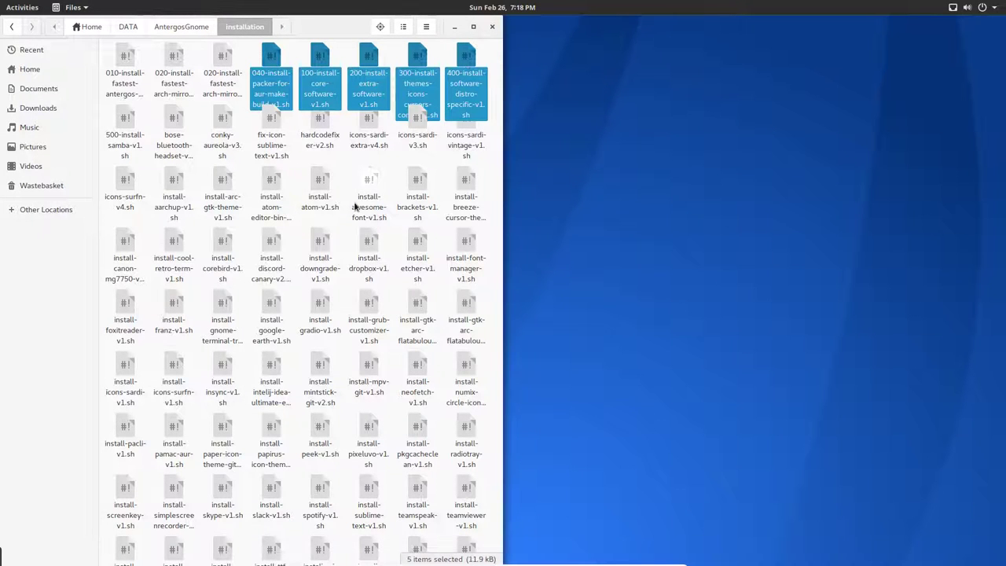
scroll("down", 3)
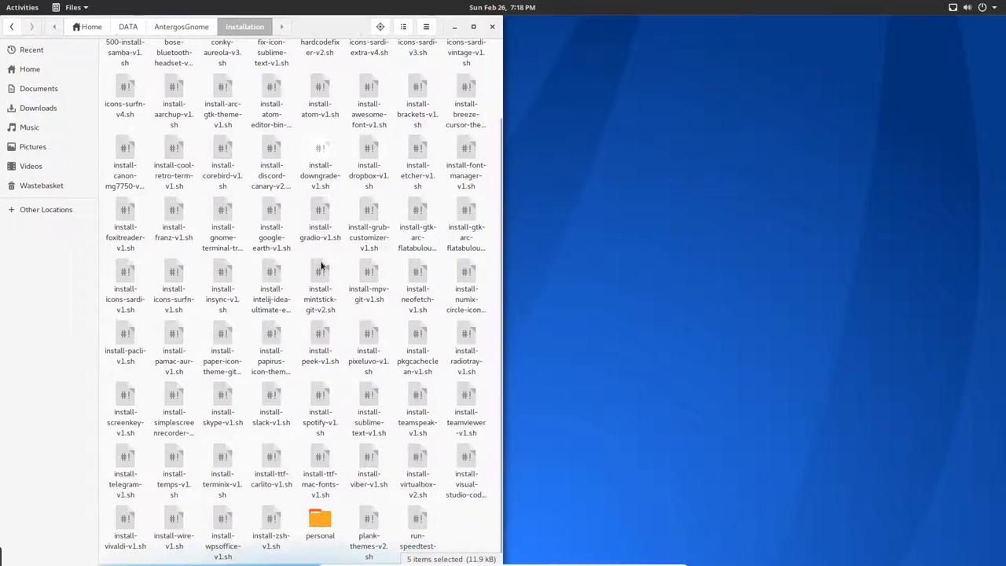
left_click(321, 519)
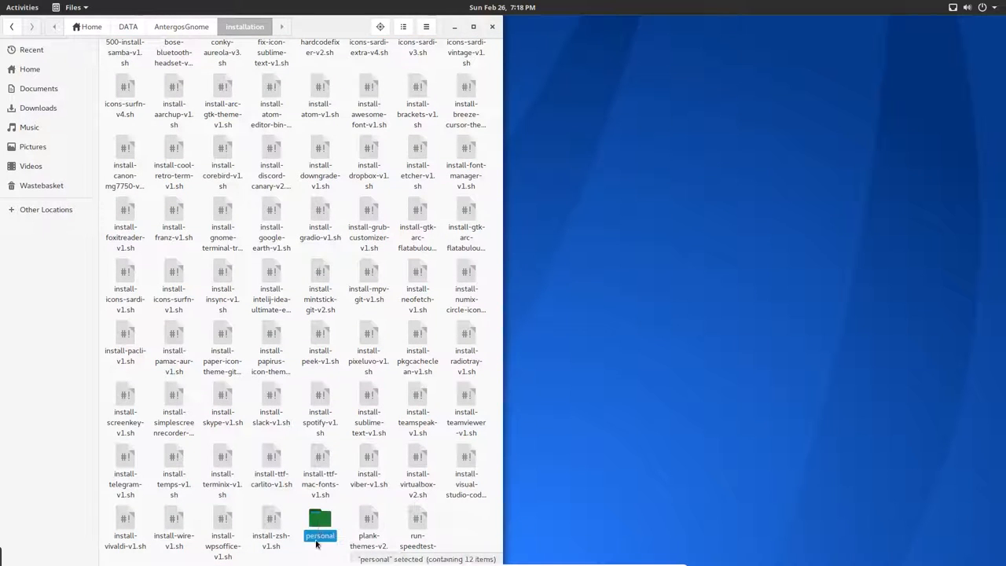
mouse_move(336, 506)
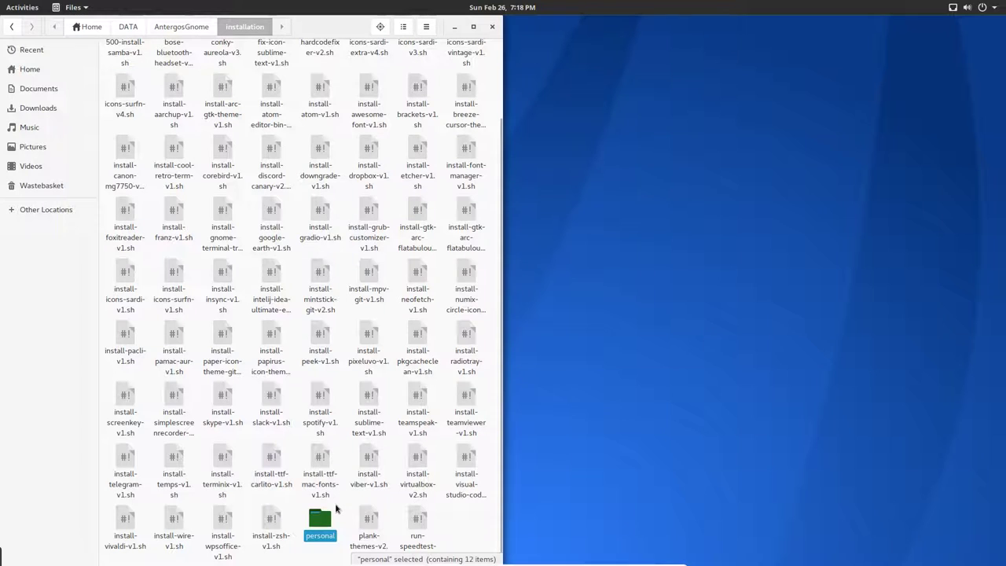
scroll("up", 3)
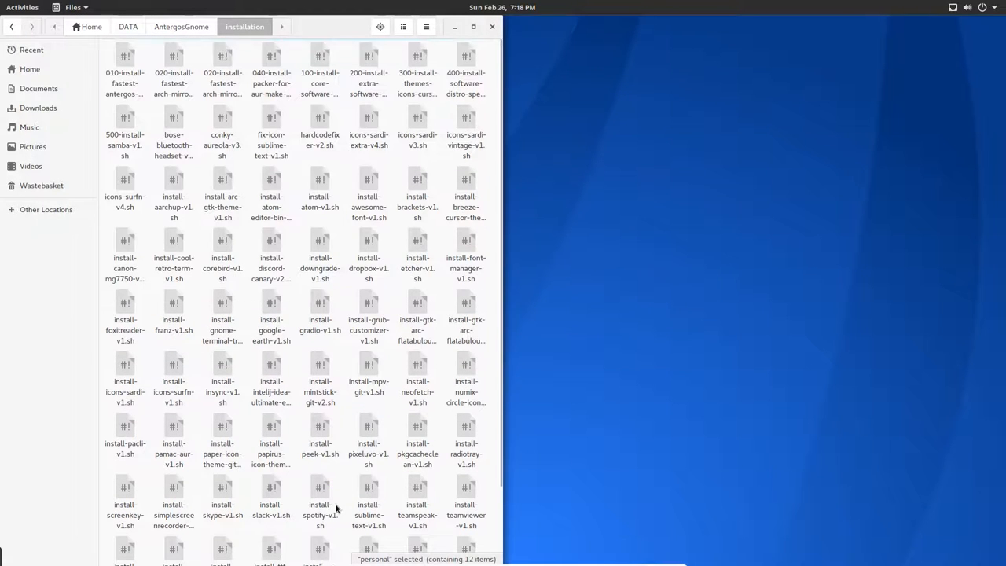